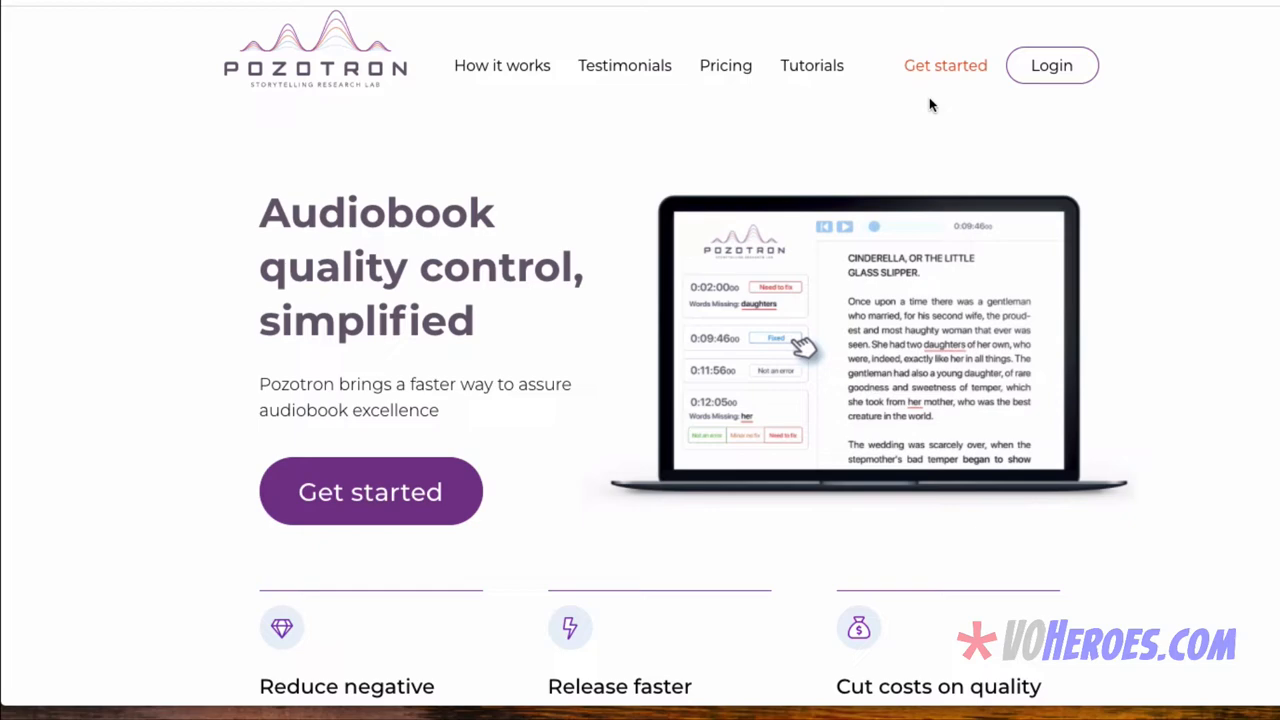
Create a new project with the Burying The Lede - Joseph LeValley.pdf manuscript attached.
scroll(down, 3)
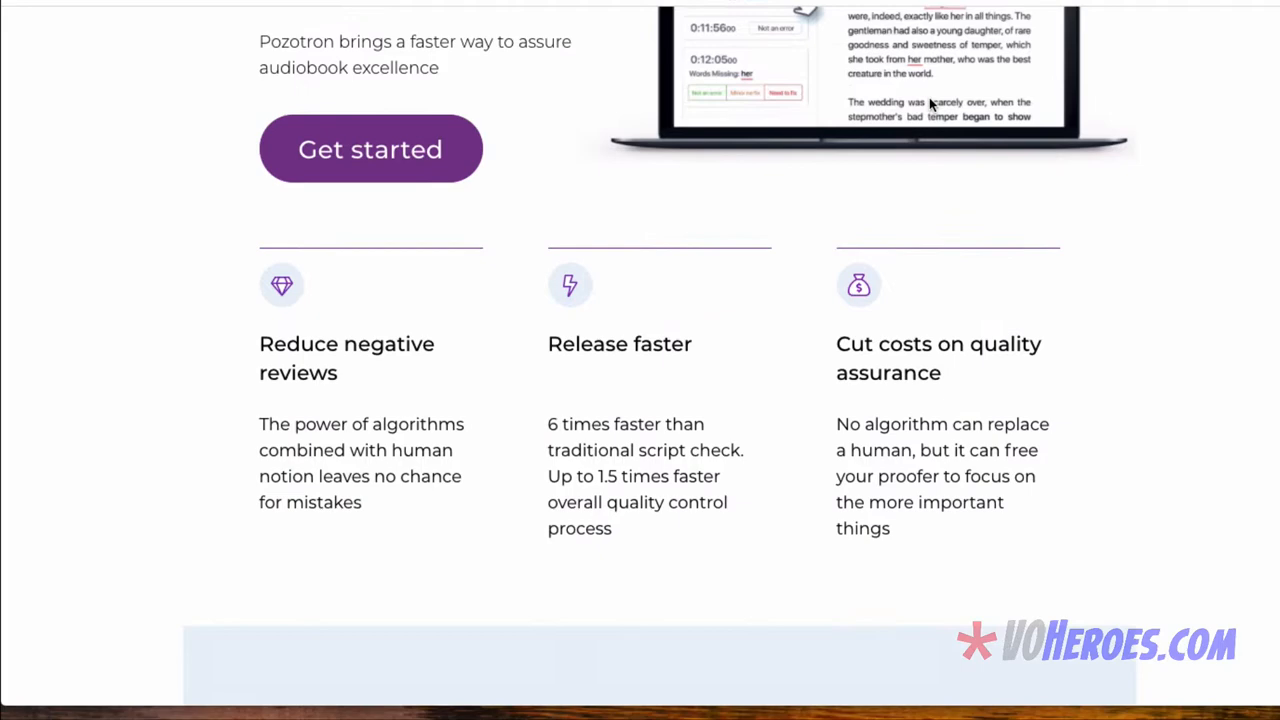
scroll(down, 3)
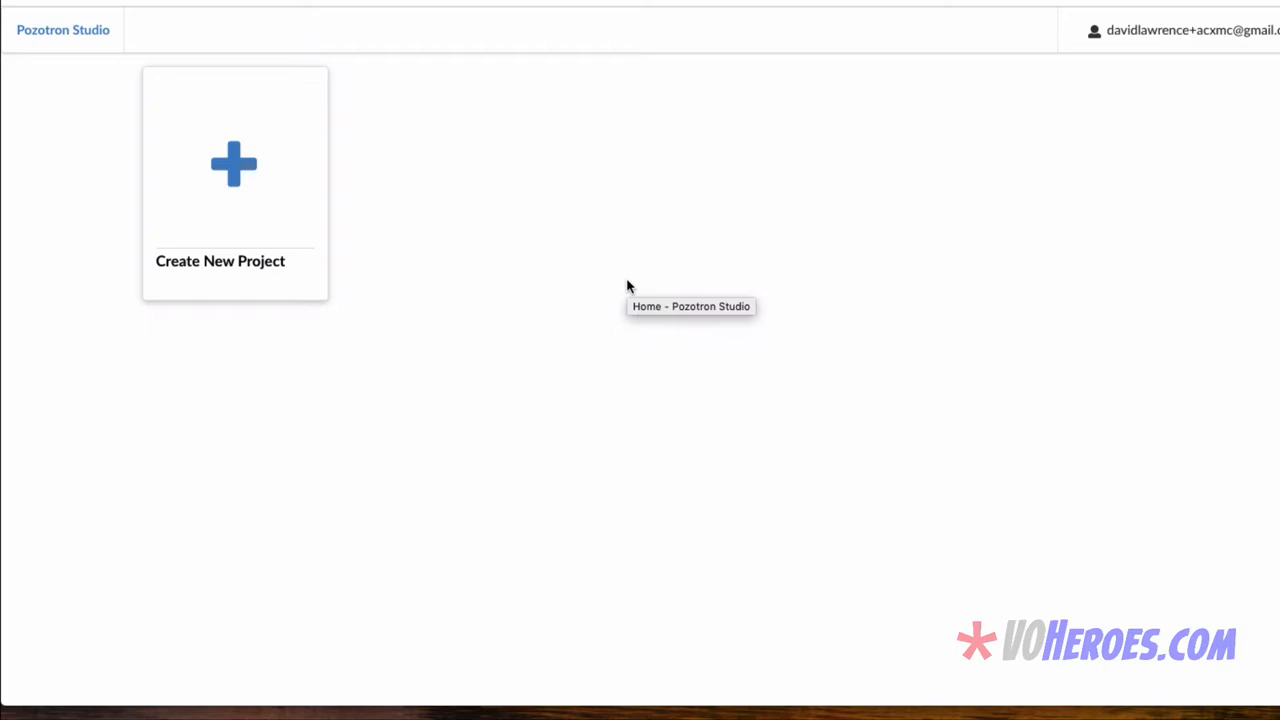
mouse_move(530, 344)
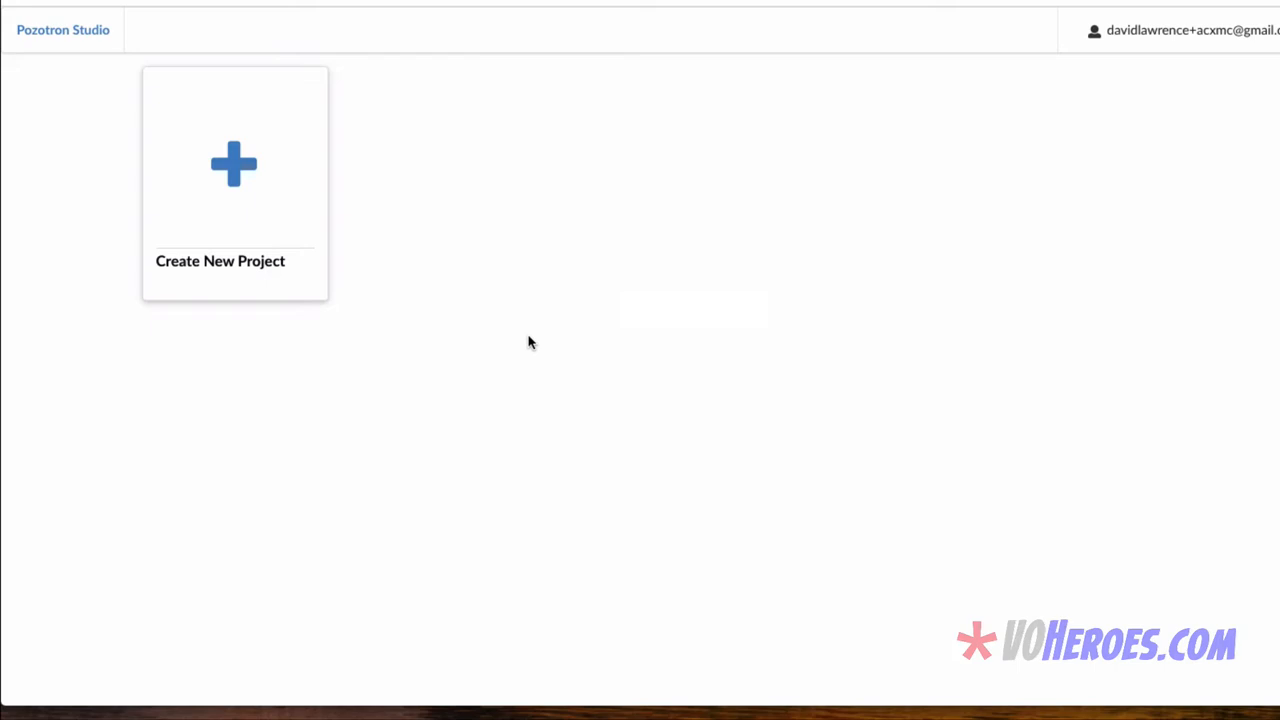
mouse_move(440, 316)
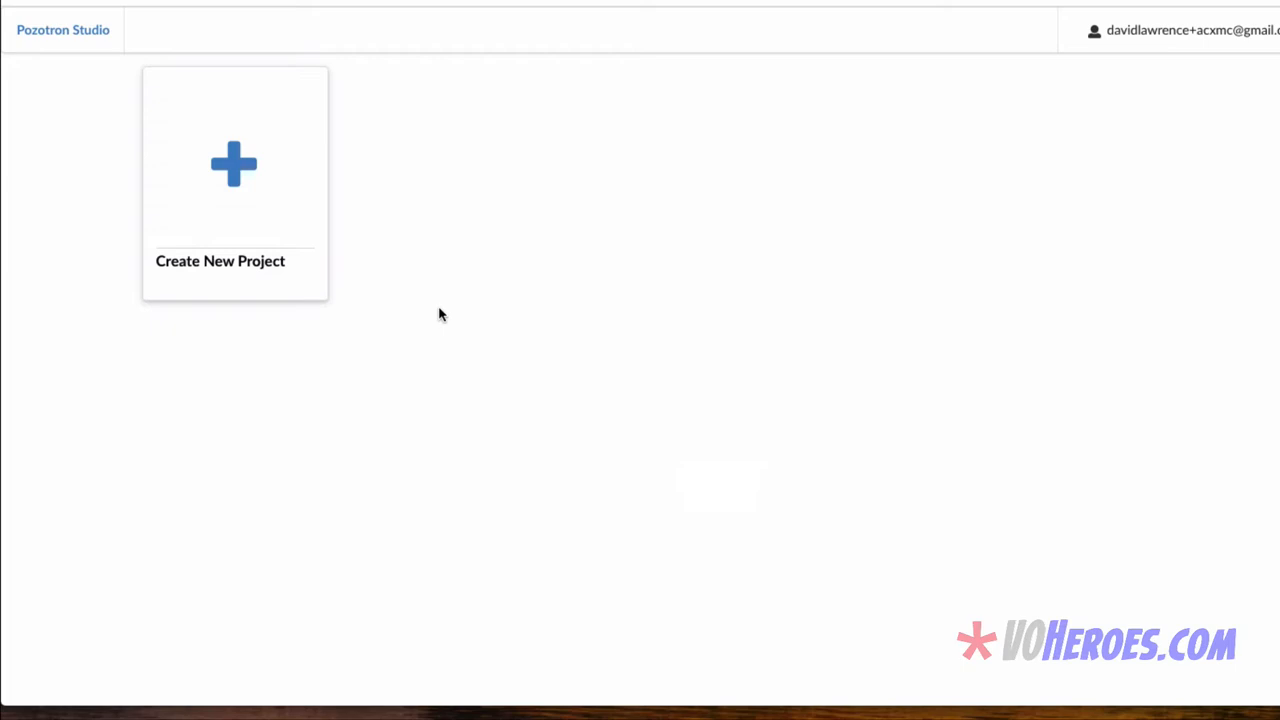
click(234, 180)
text(Burying the Lede)
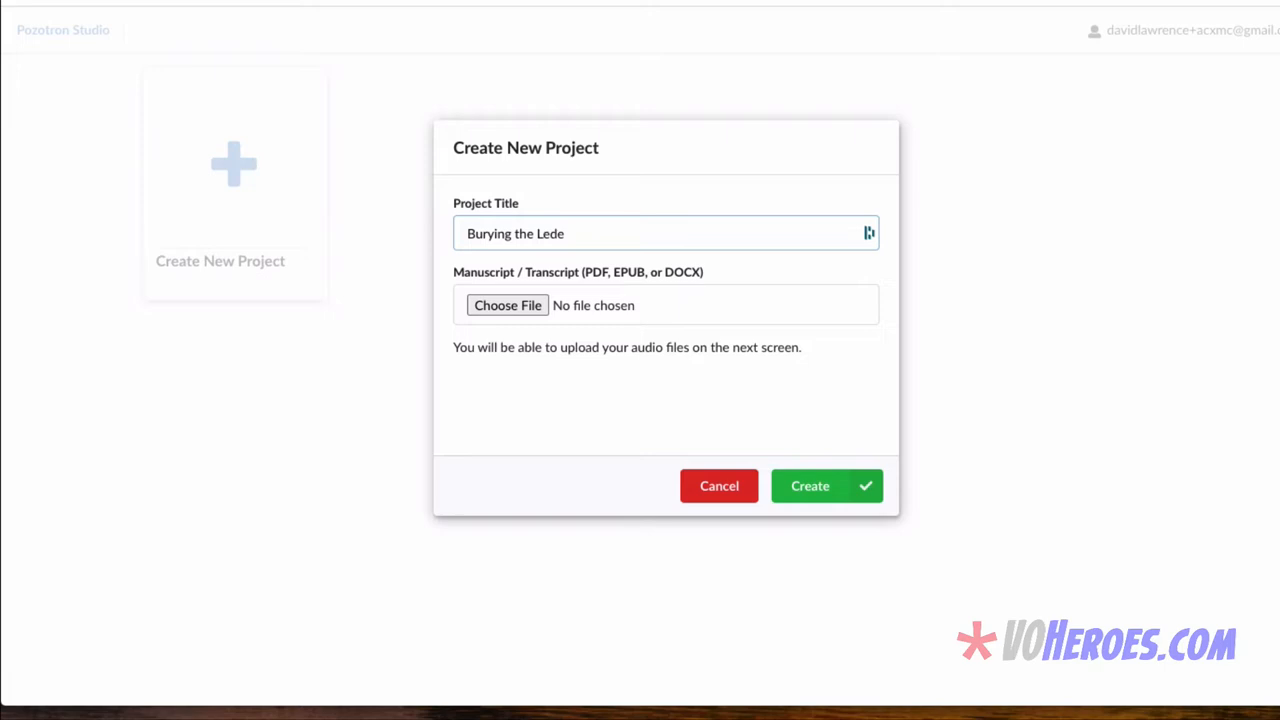
click(508, 304)
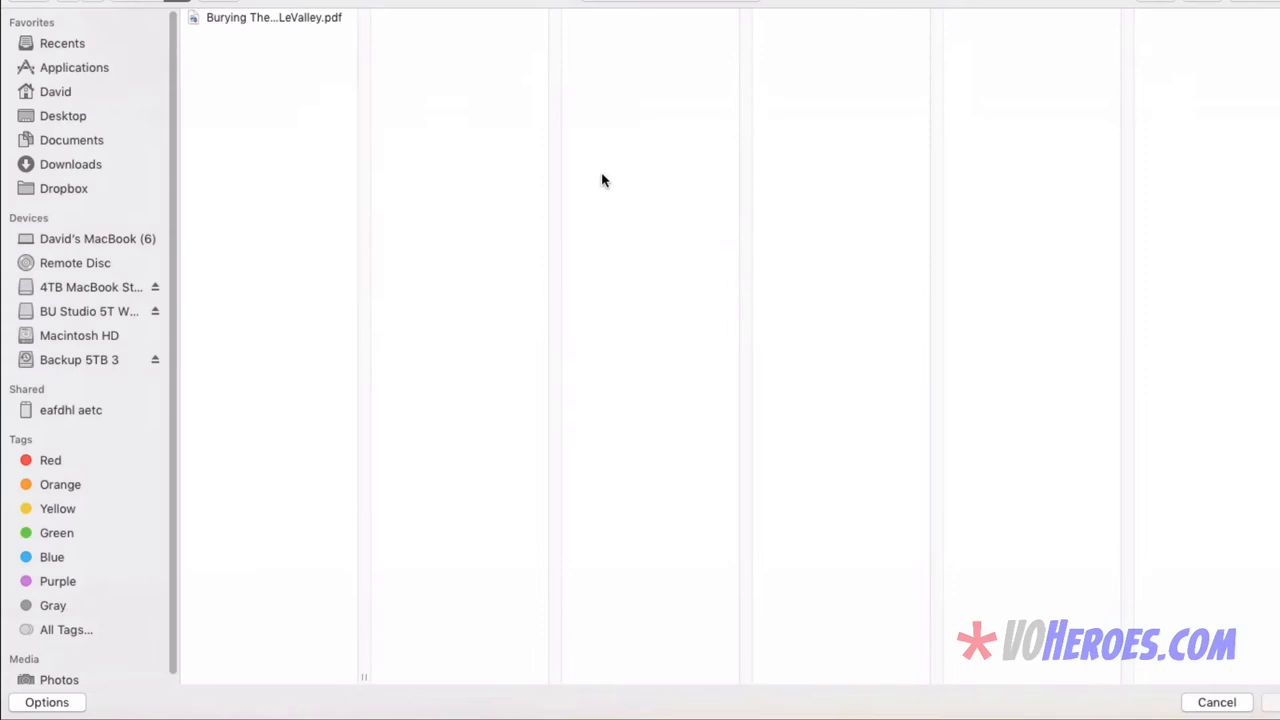
click(272, 16)
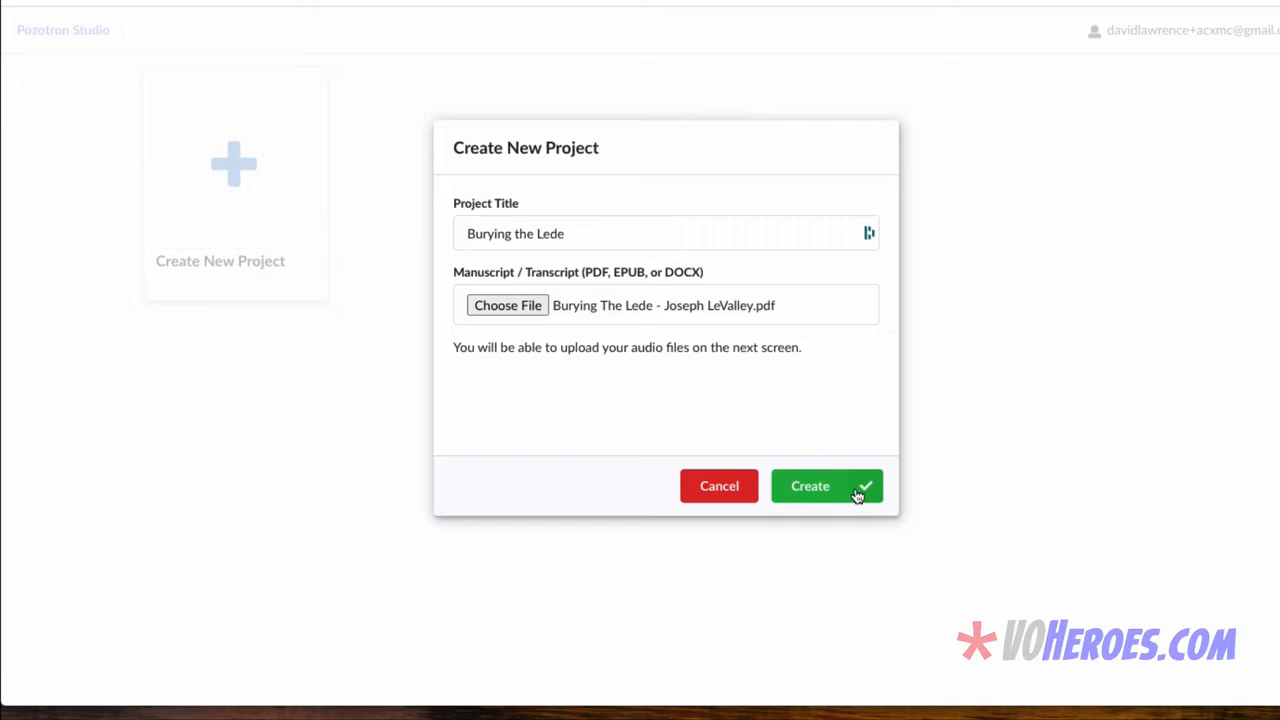
click(810, 486)
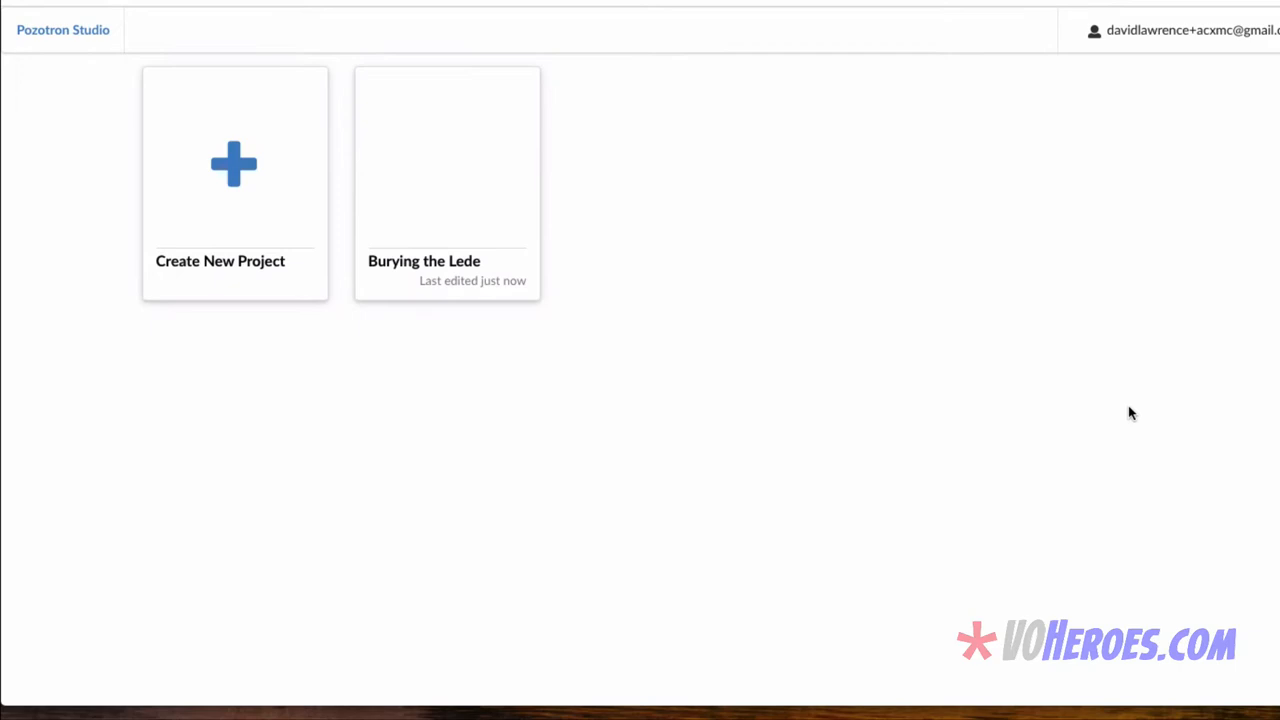
click(448, 160)
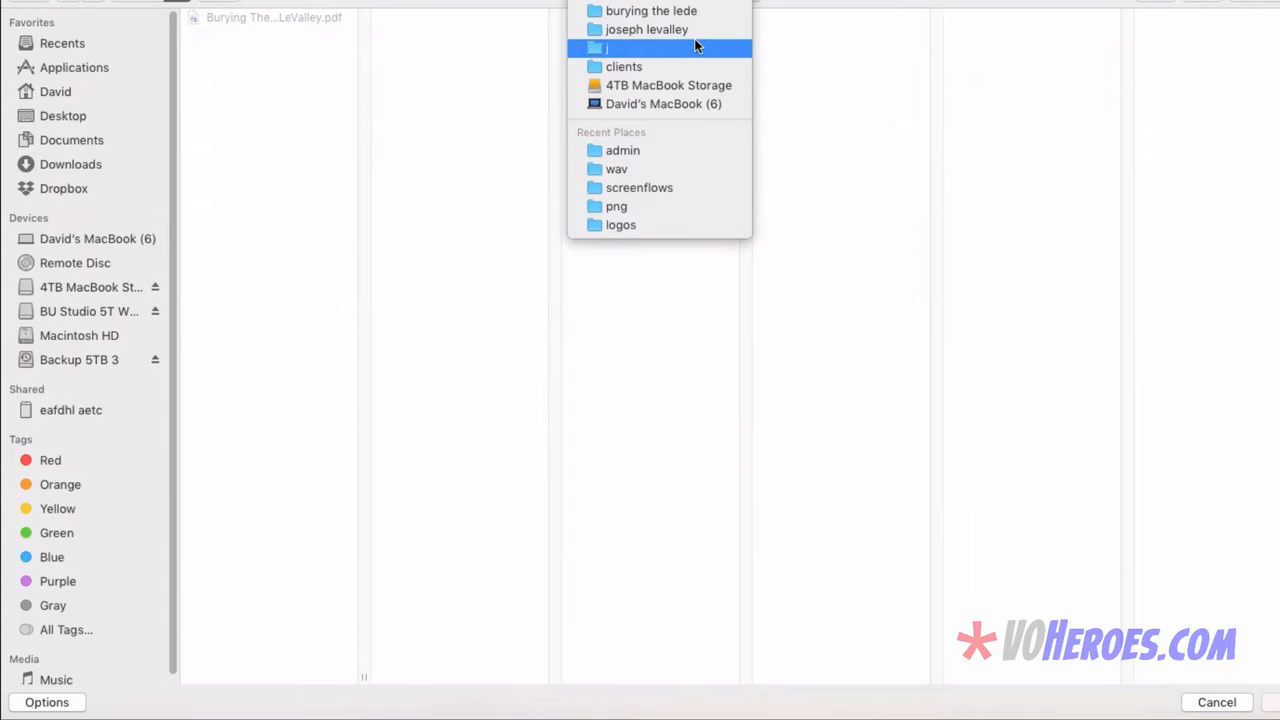
click(604, 48)
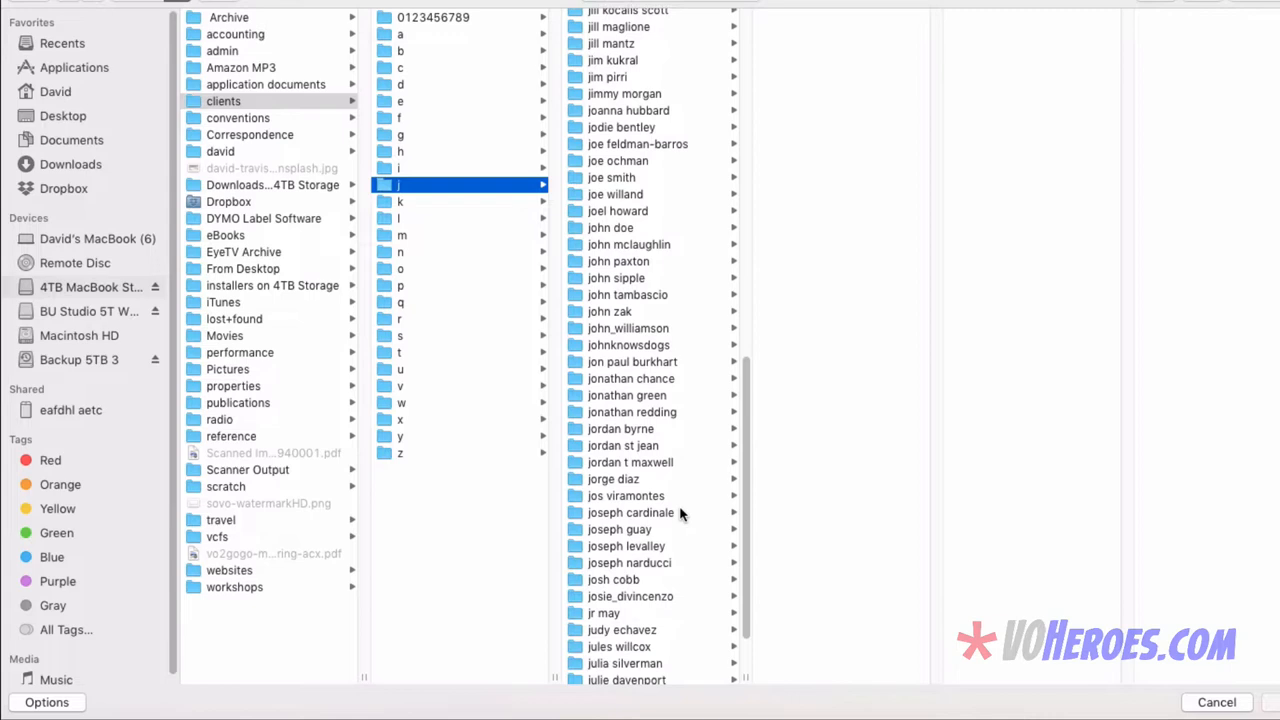
click(626, 546)
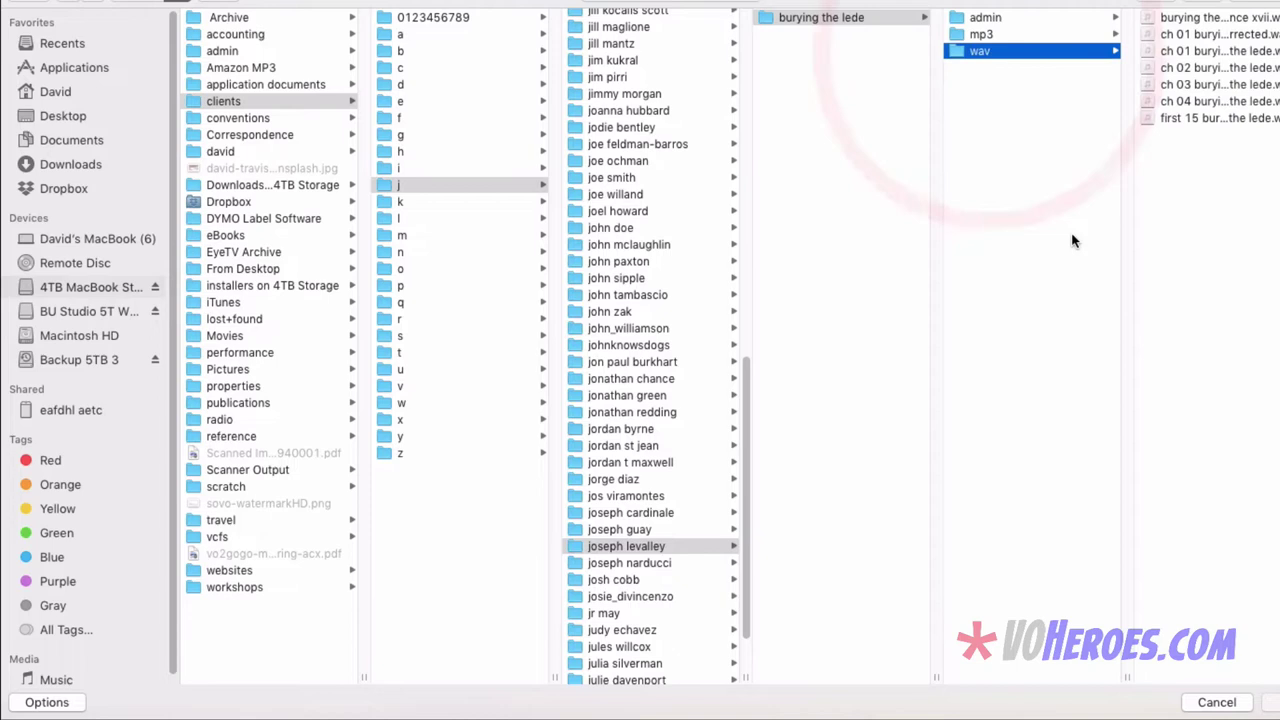
click(1048, 68)
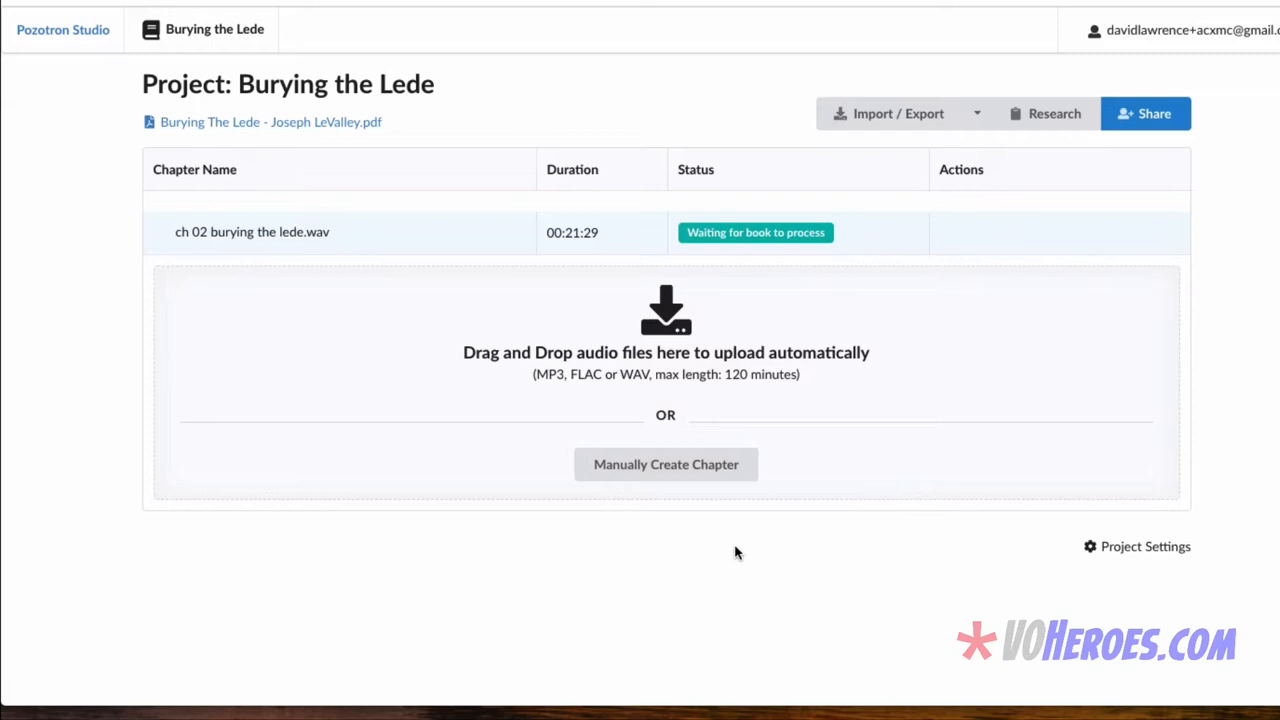
mouse_move(738, 496)
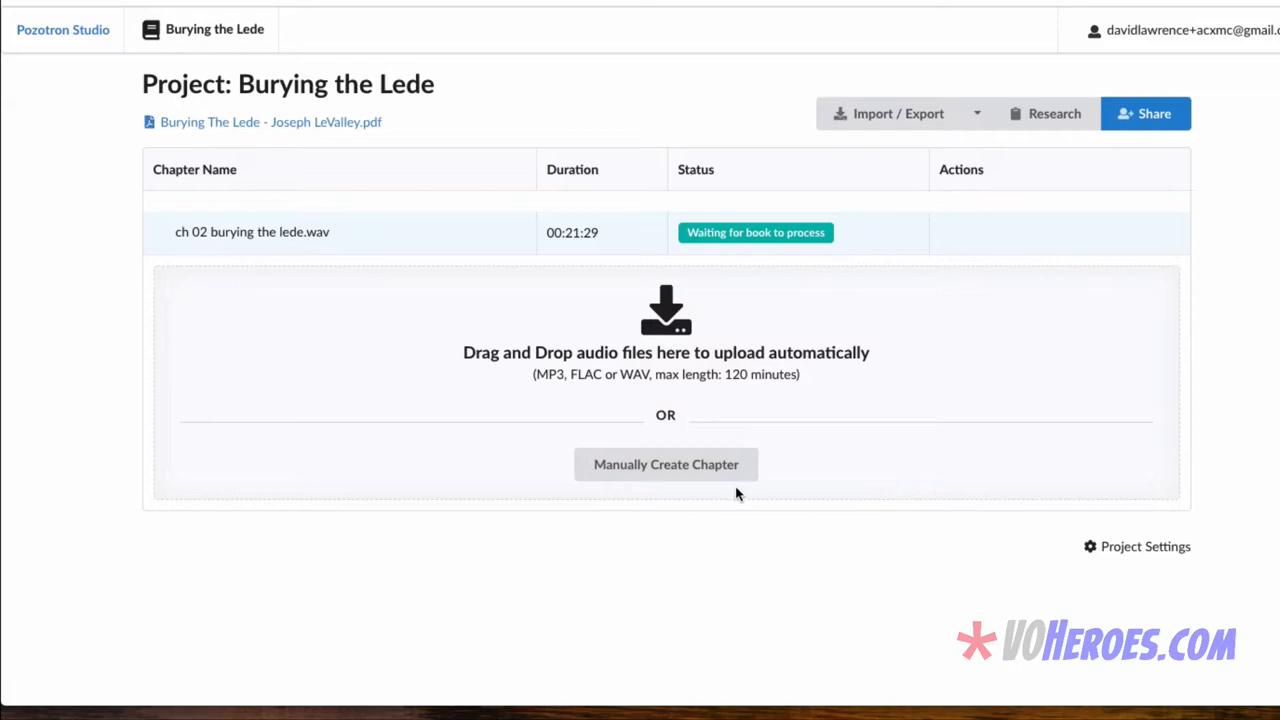
mouse_move(408, 264)
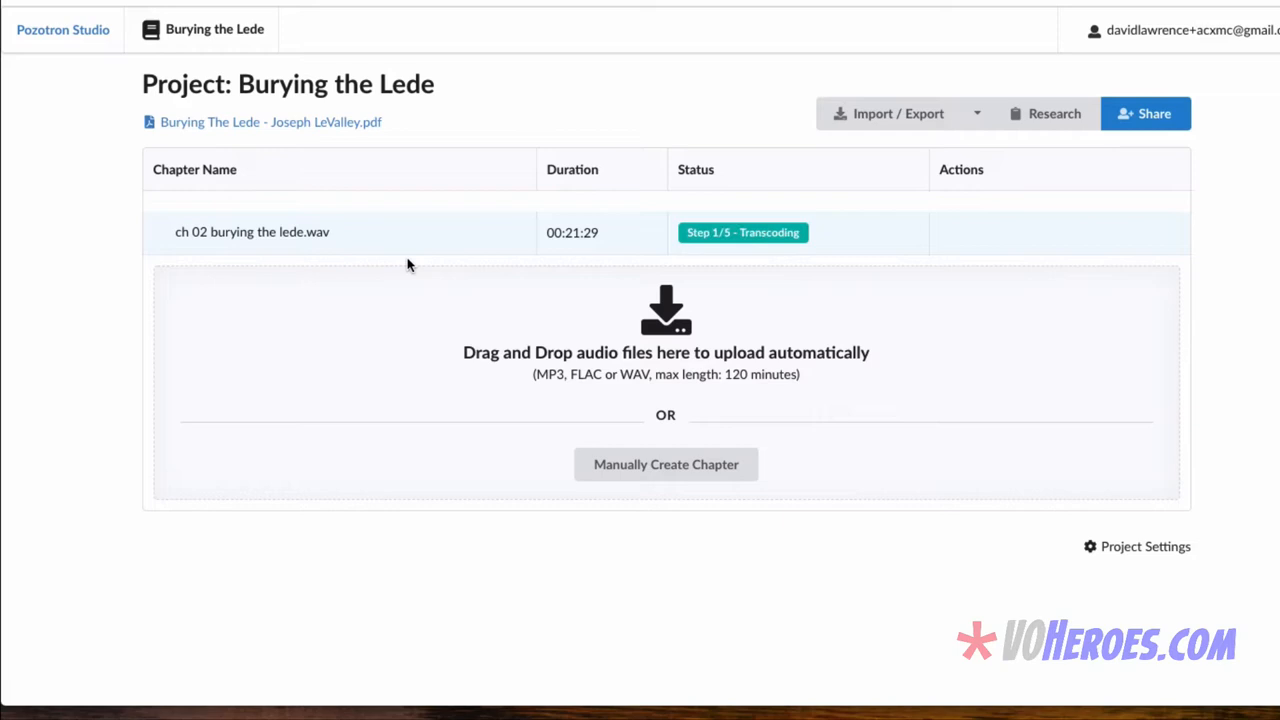
mouse_move(780, 248)
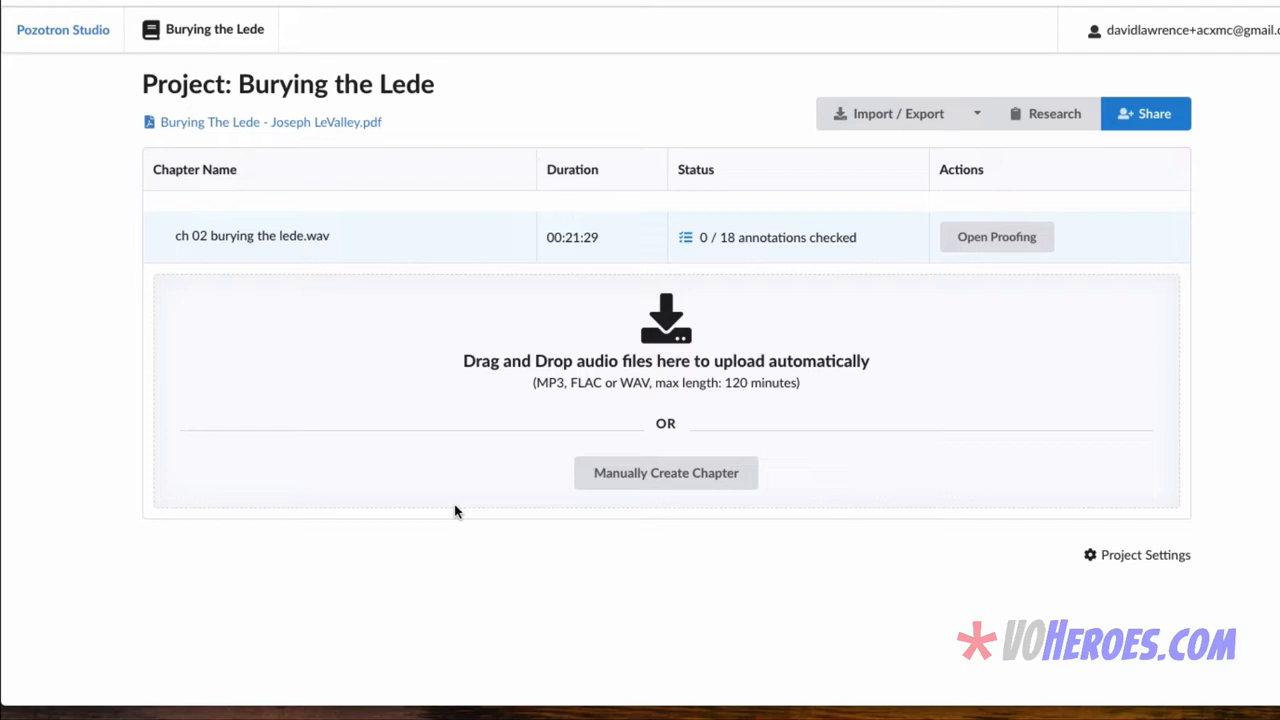
mouse_move(730, 248)
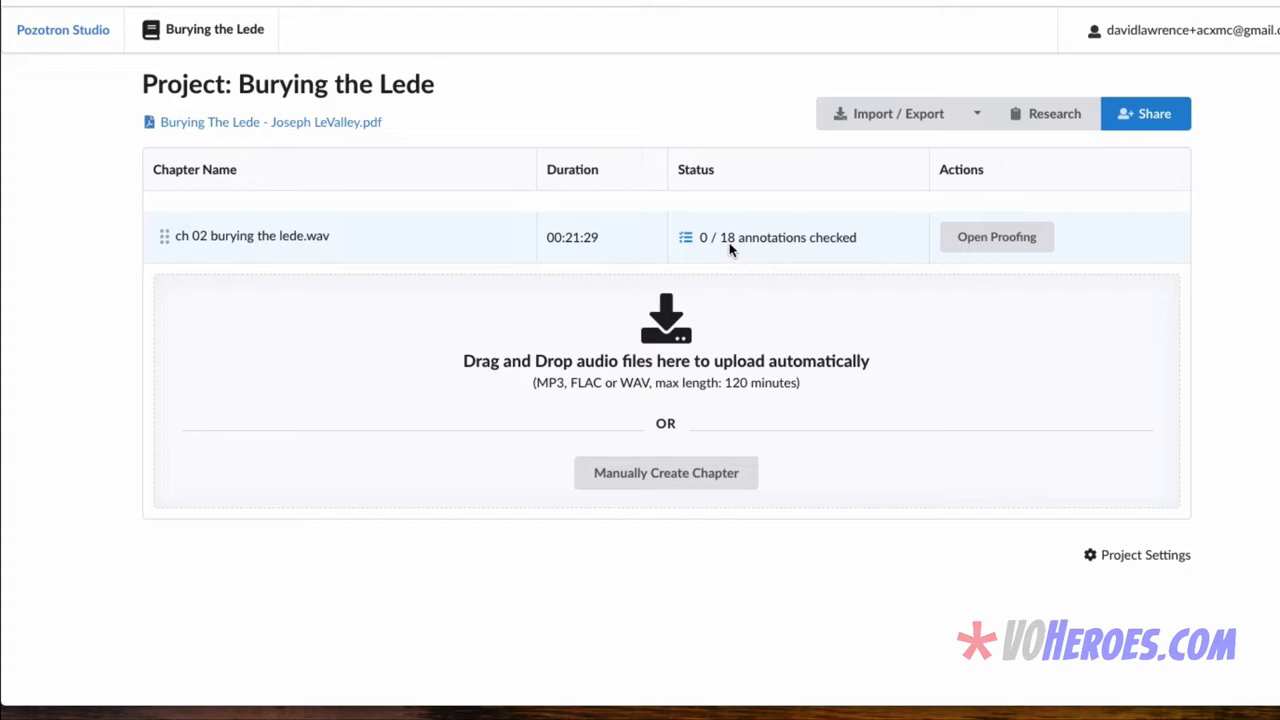
Start proofing chapter 2 and mark the first audio-start annotation as Not an Error.
click(996, 236)
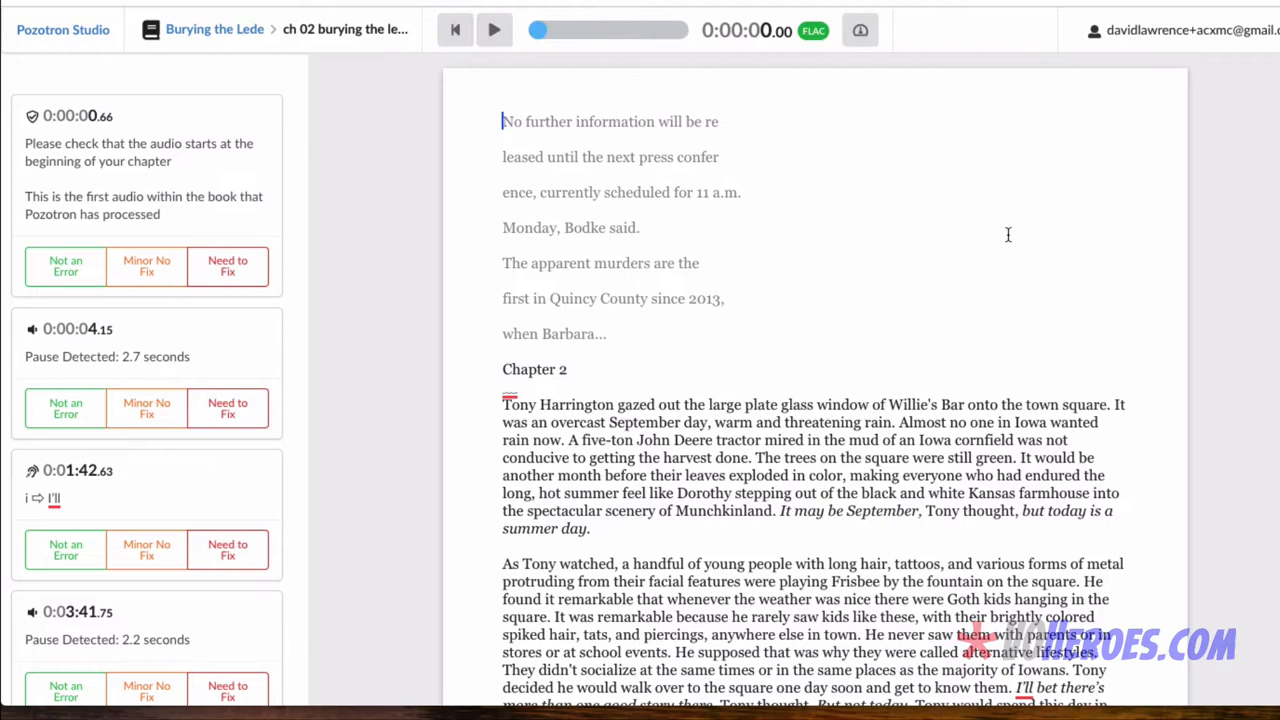
scroll(down, 3)
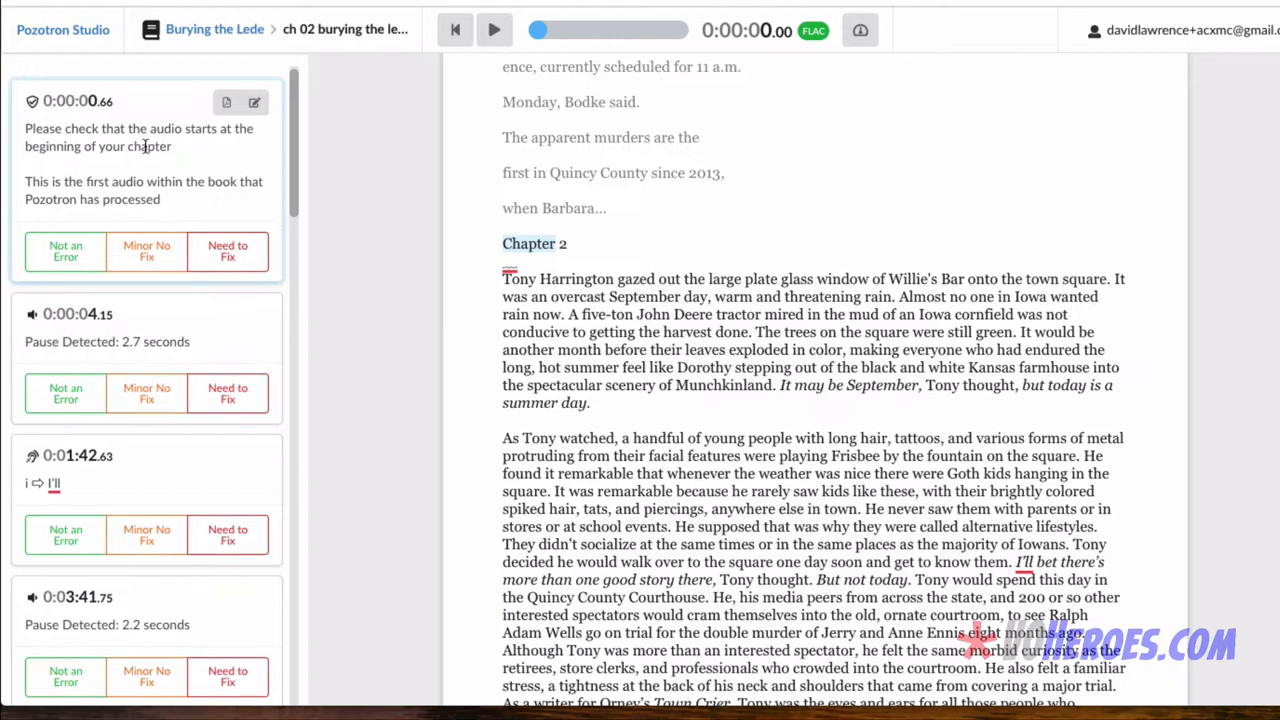
scroll(down, 3)
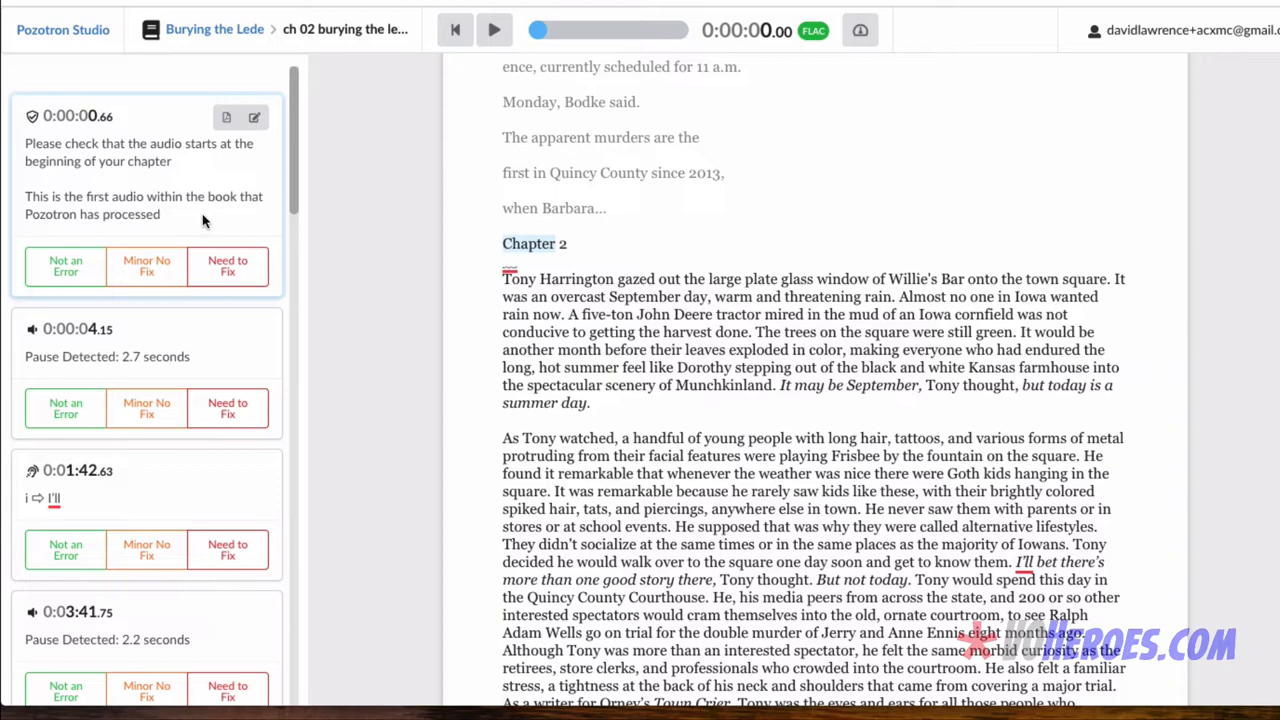
click(64, 266)
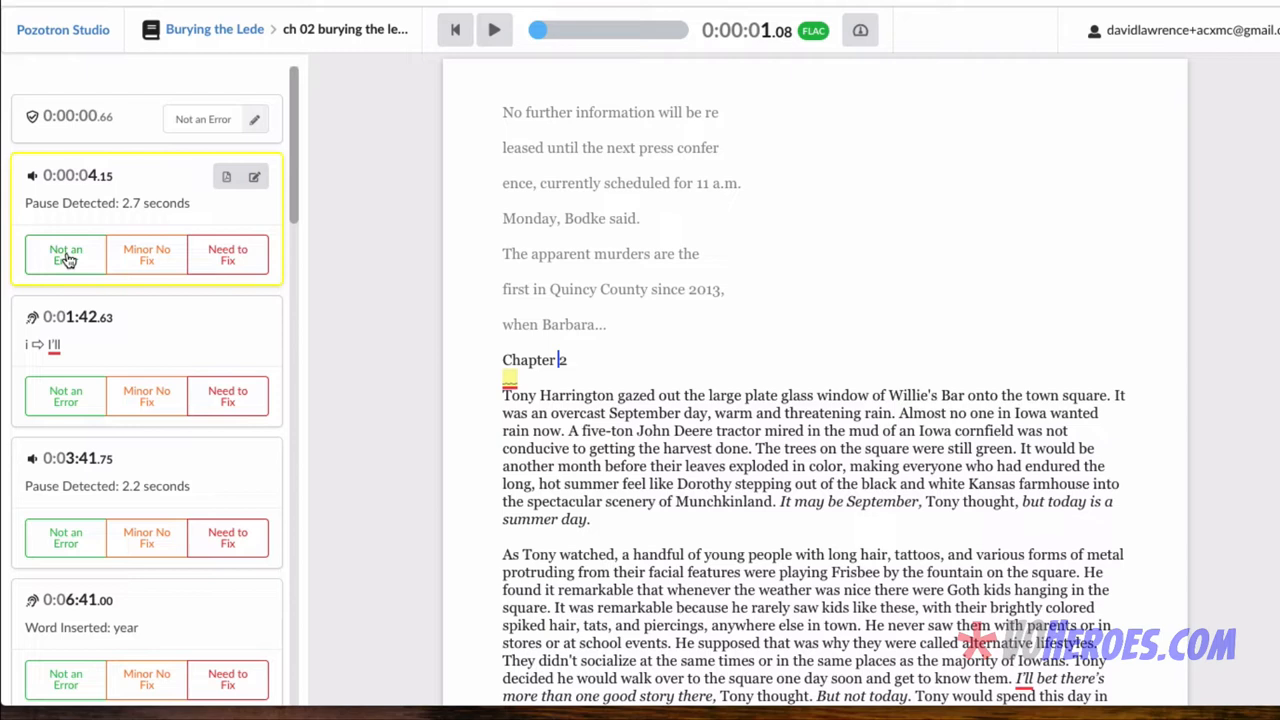
Mark the 2.7-second pause Not an Error, then flag the 0:01:42 'i ⇒ I'll' misread as Need to Fix.
click(64, 256)
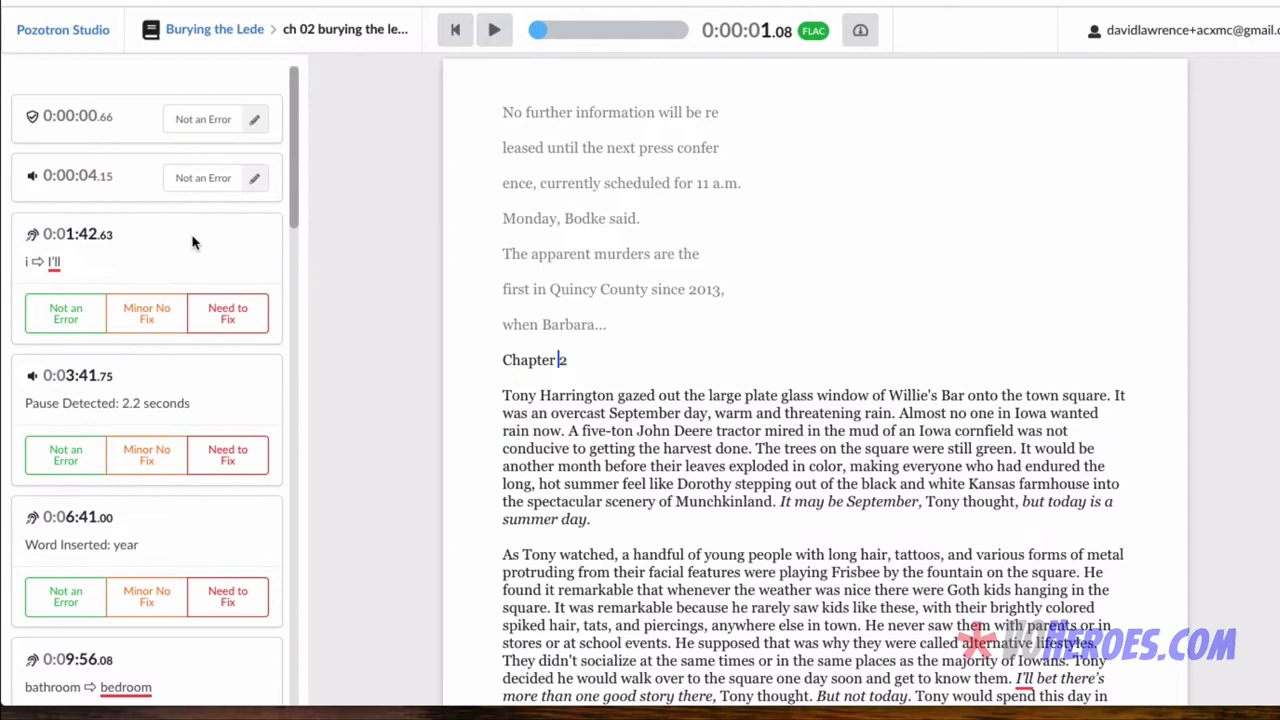
scroll(down, 3)
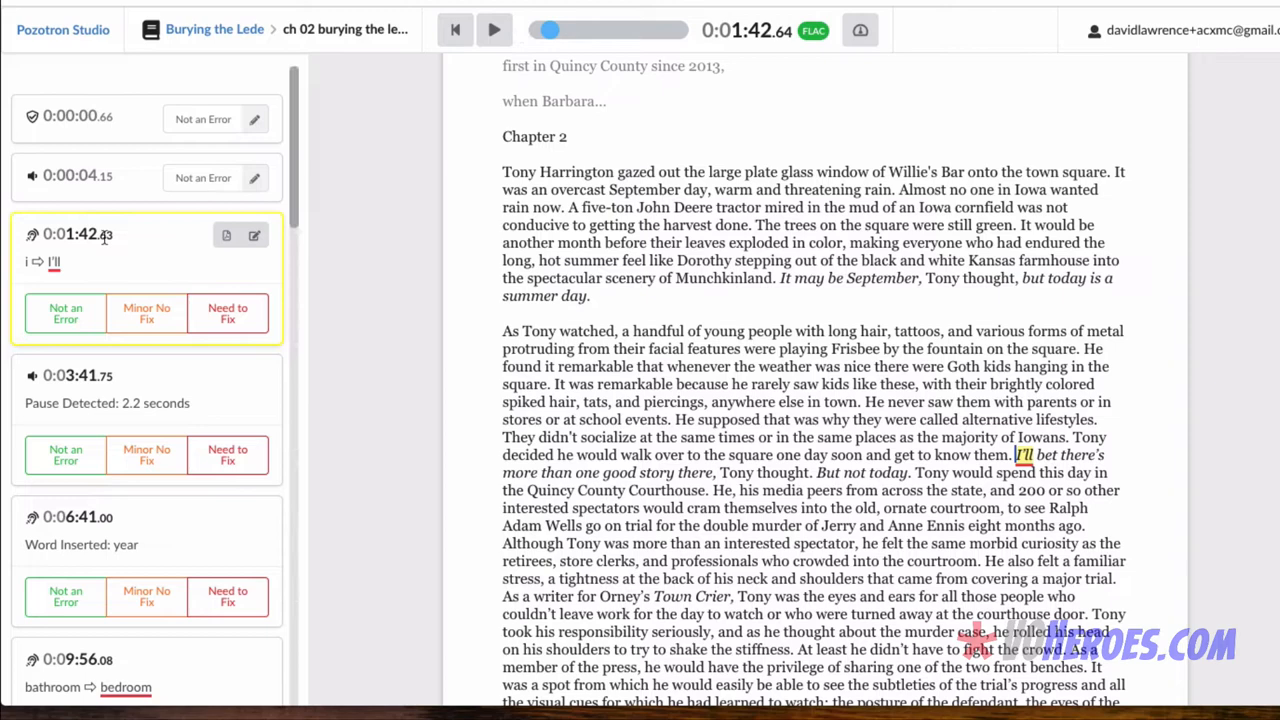
click(494, 30)
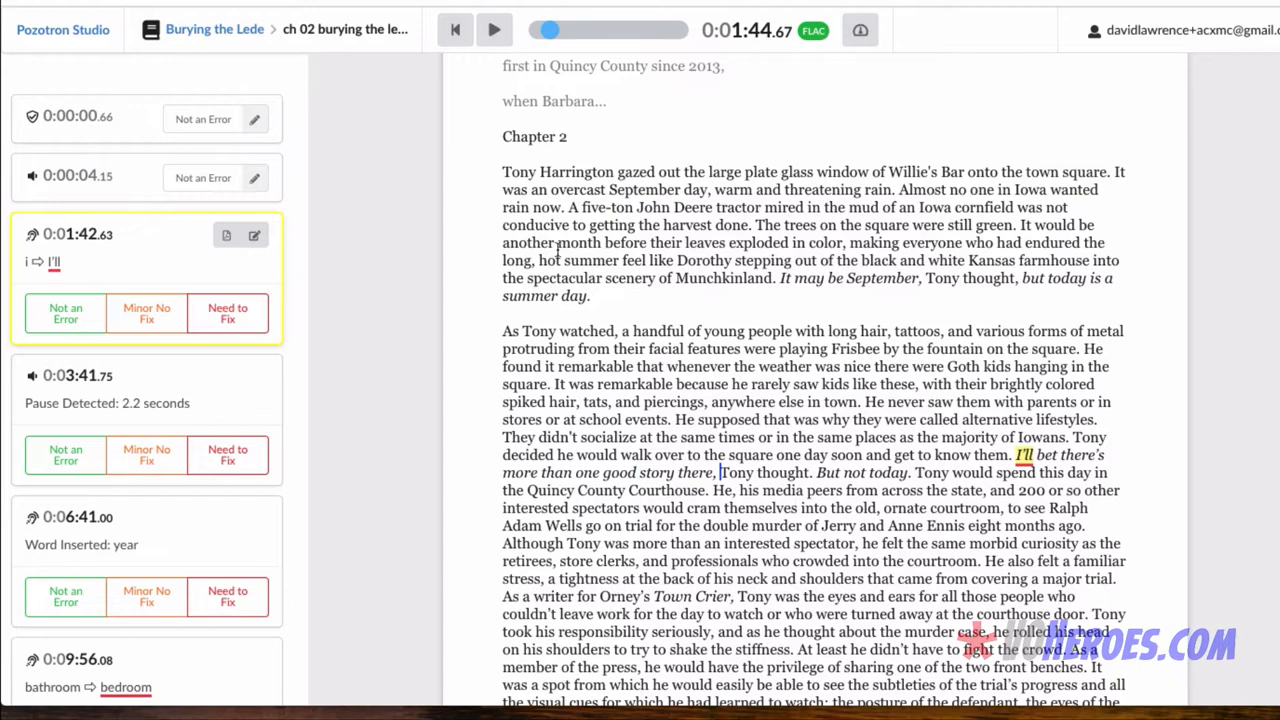
mouse_move(760, 318)
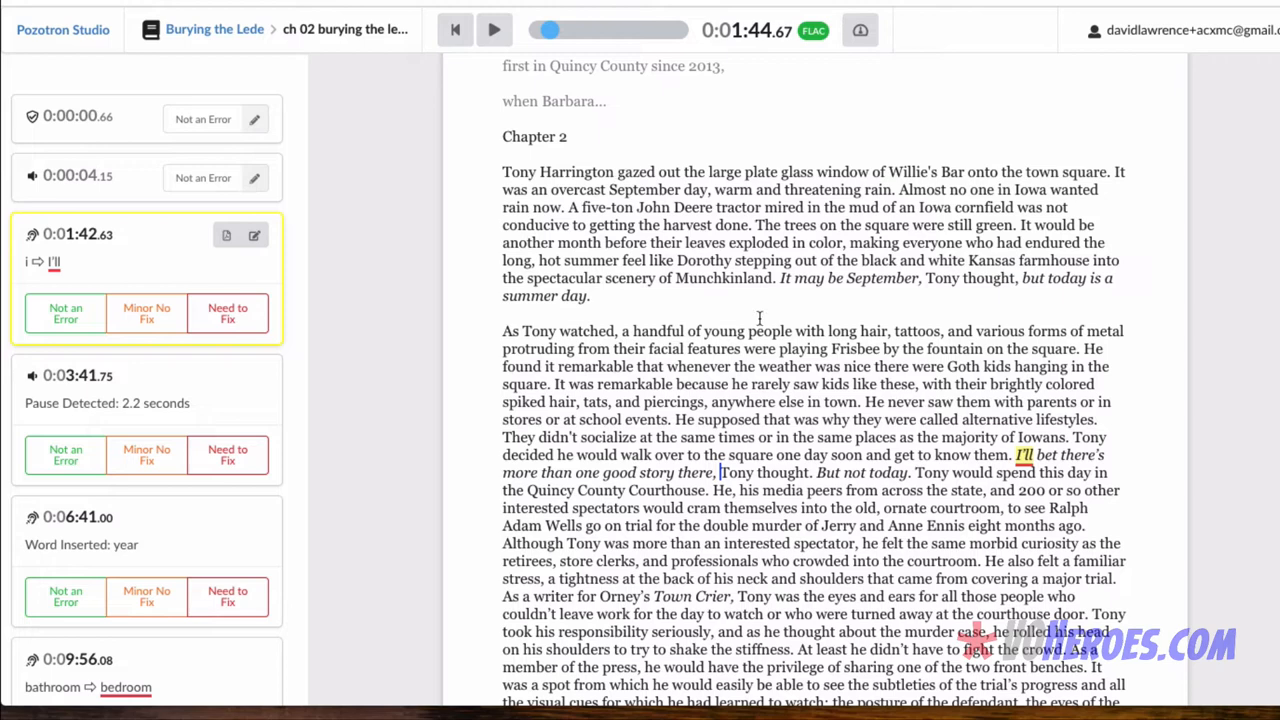
click(494, 30)
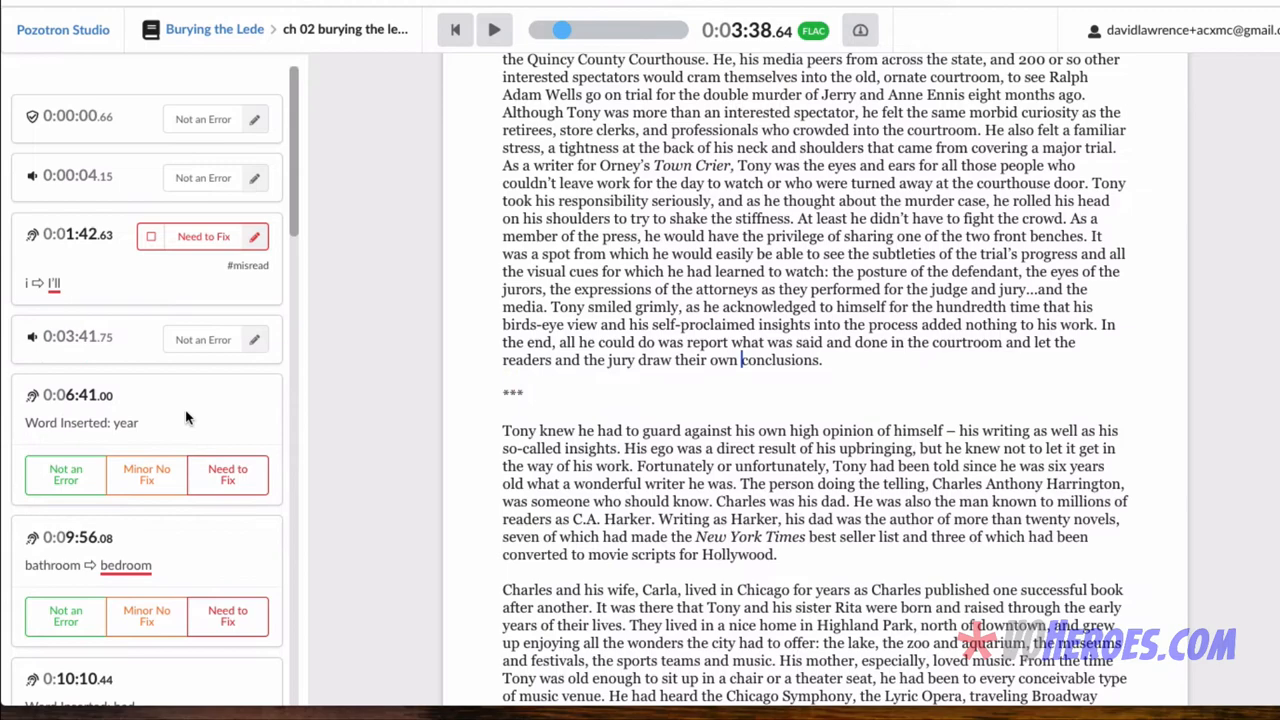
Open the 0:06:41 'Word Inserted: year' issue and play back the narration around it.
click(80, 408)
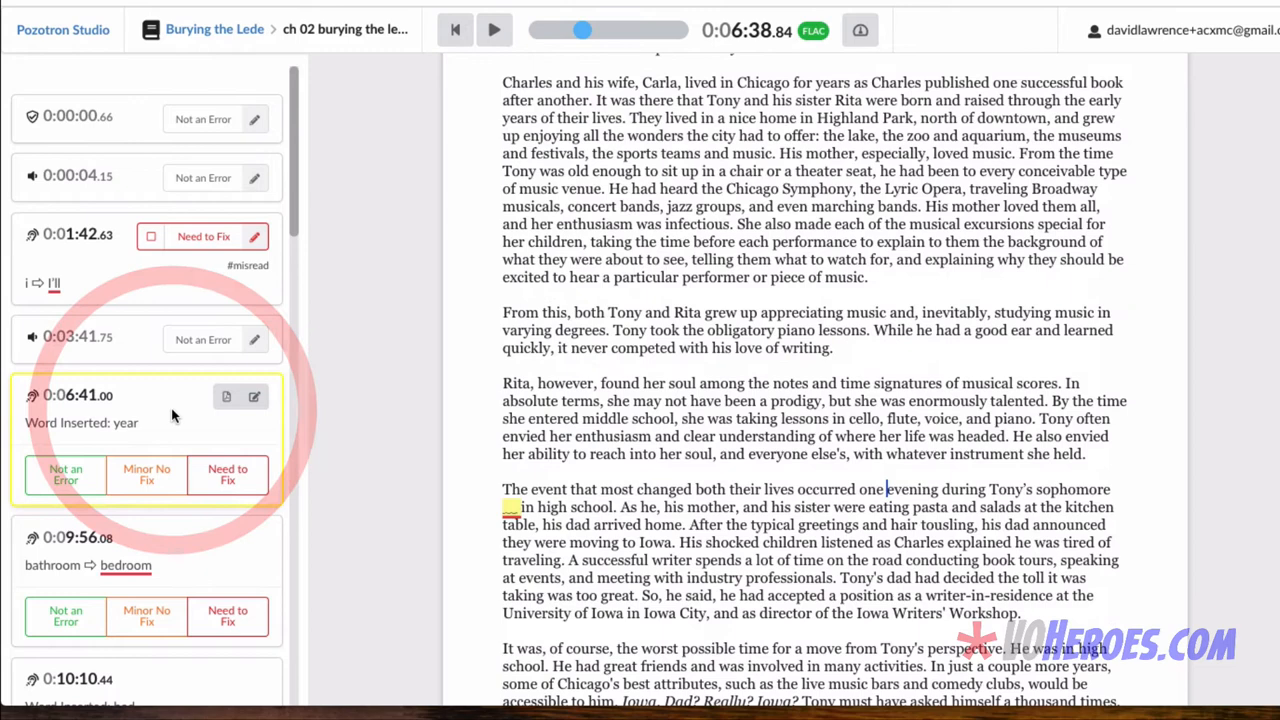
scroll(down, 3)
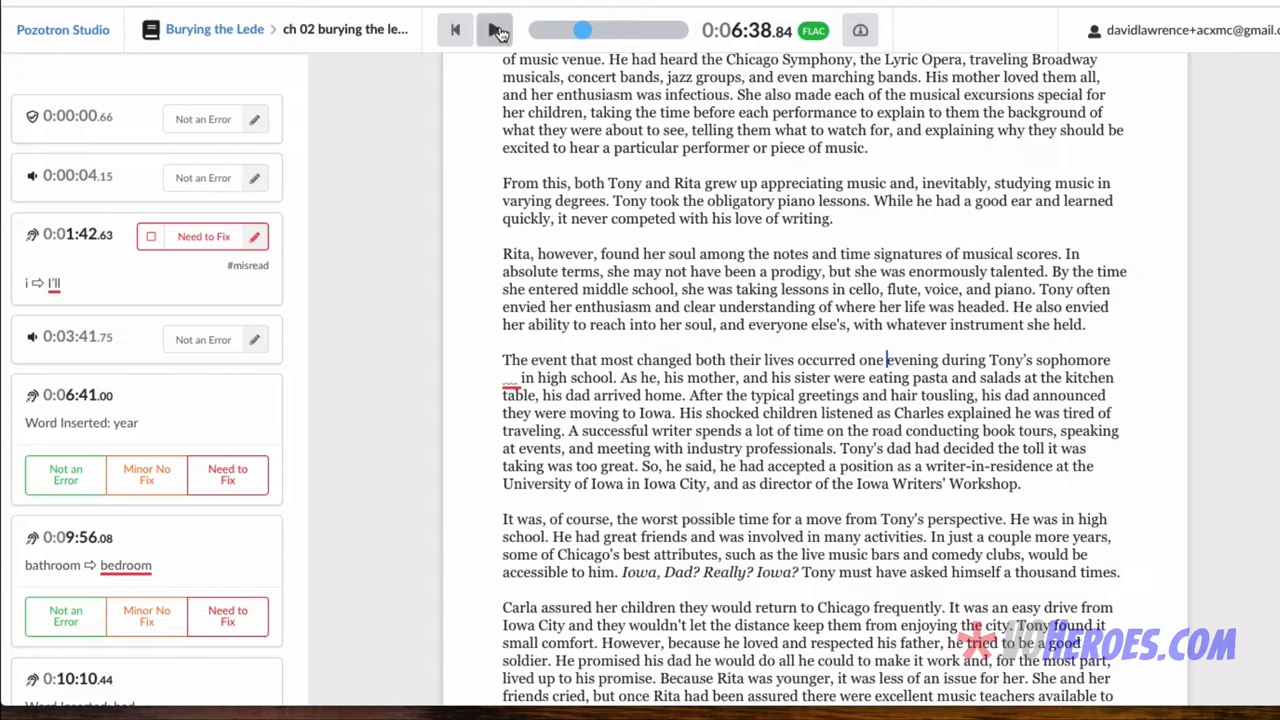
click(496, 30)
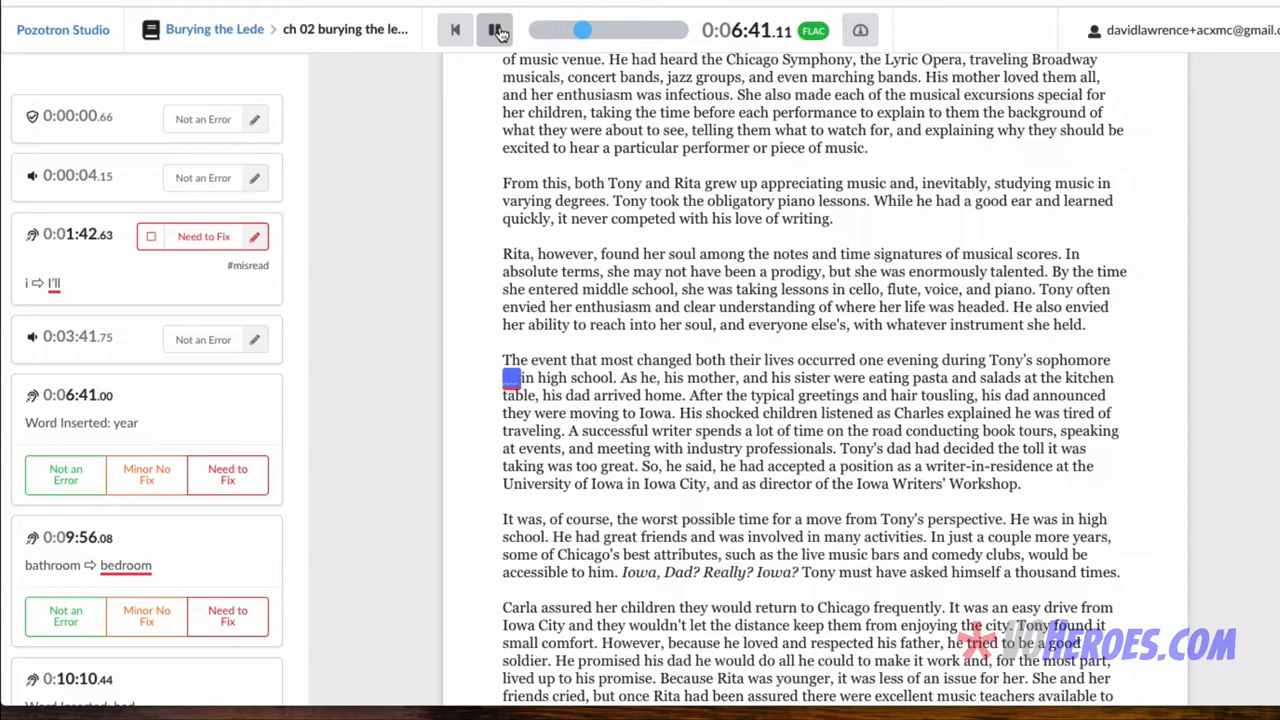
click(494, 30)
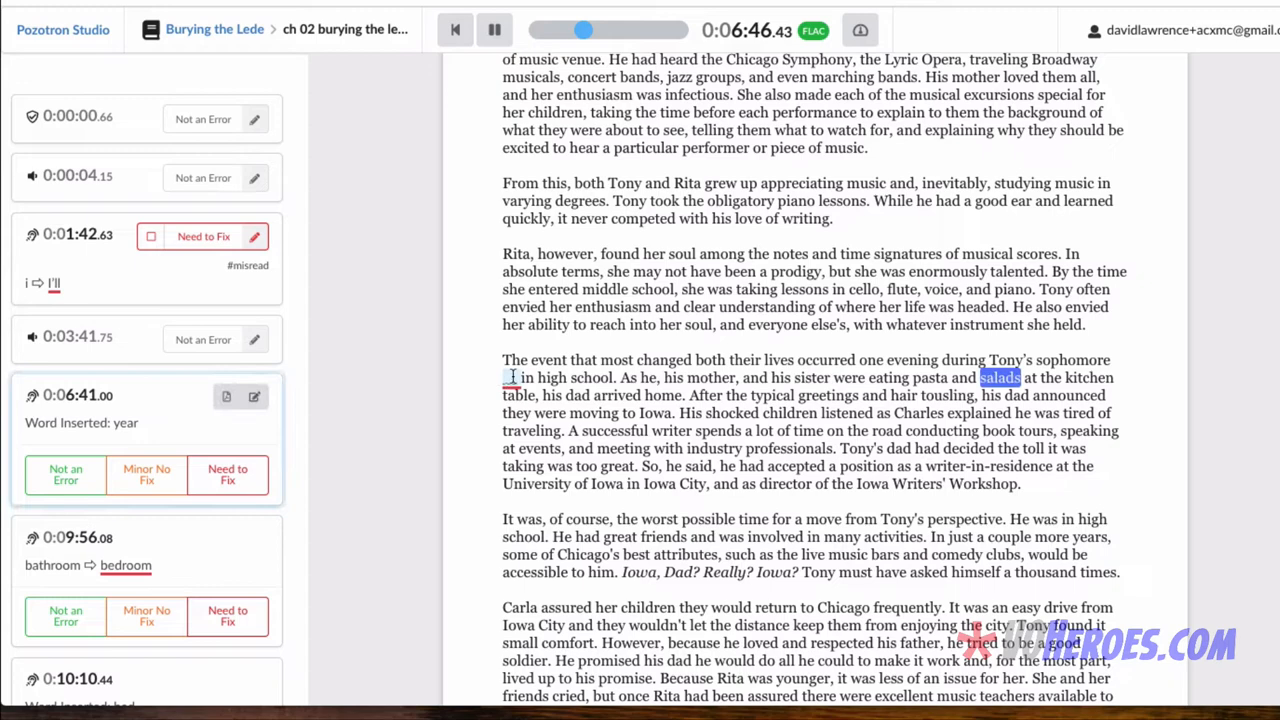
click(494, 30)
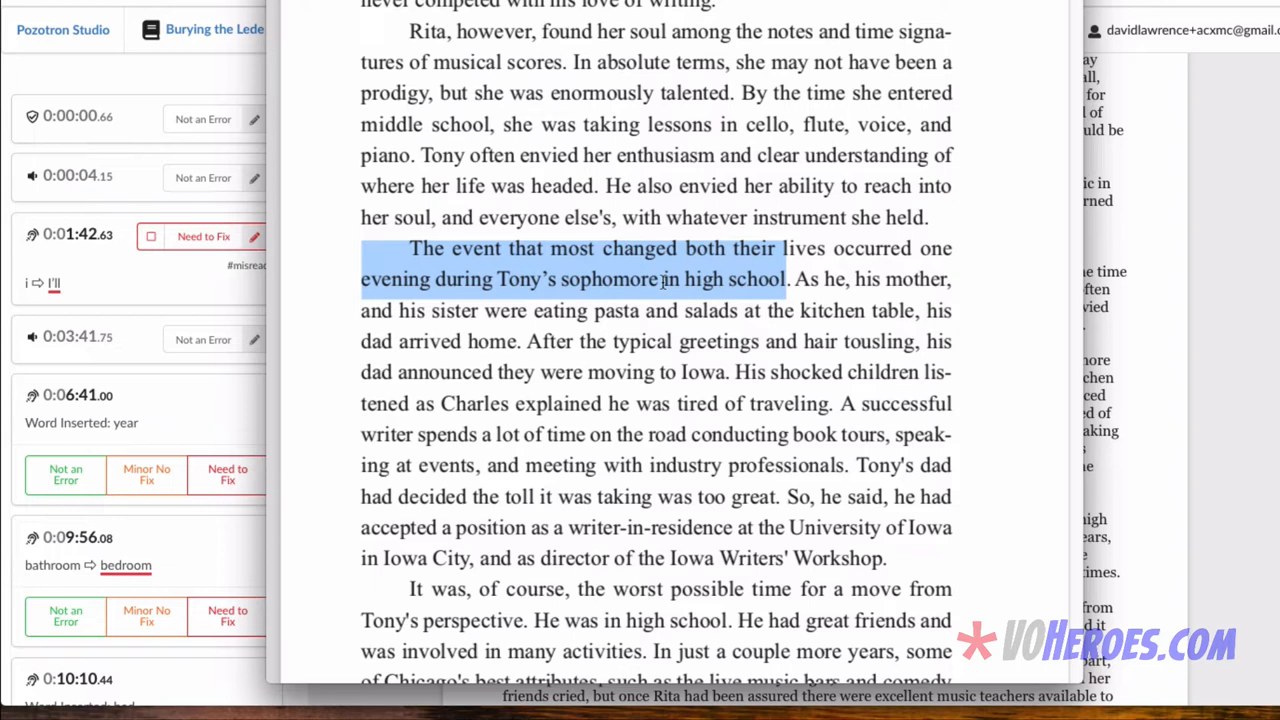
mouse_move(458, 266)
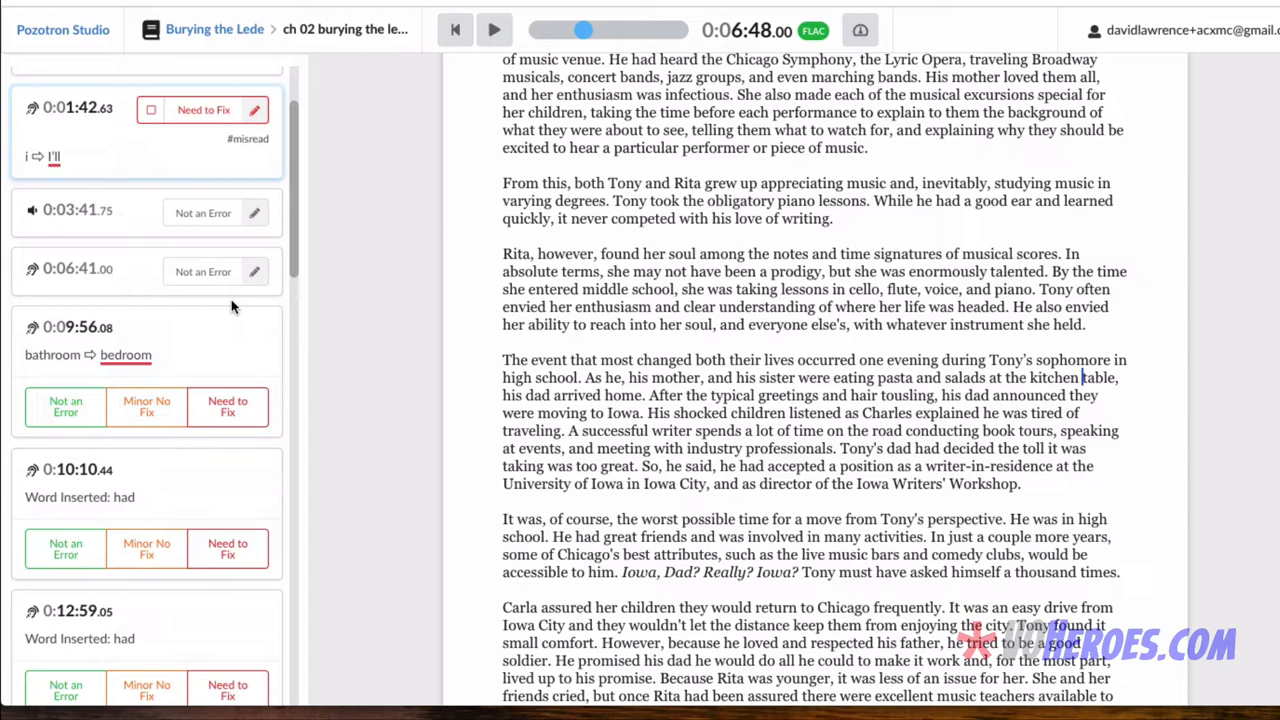
mouse_move(170, 358)
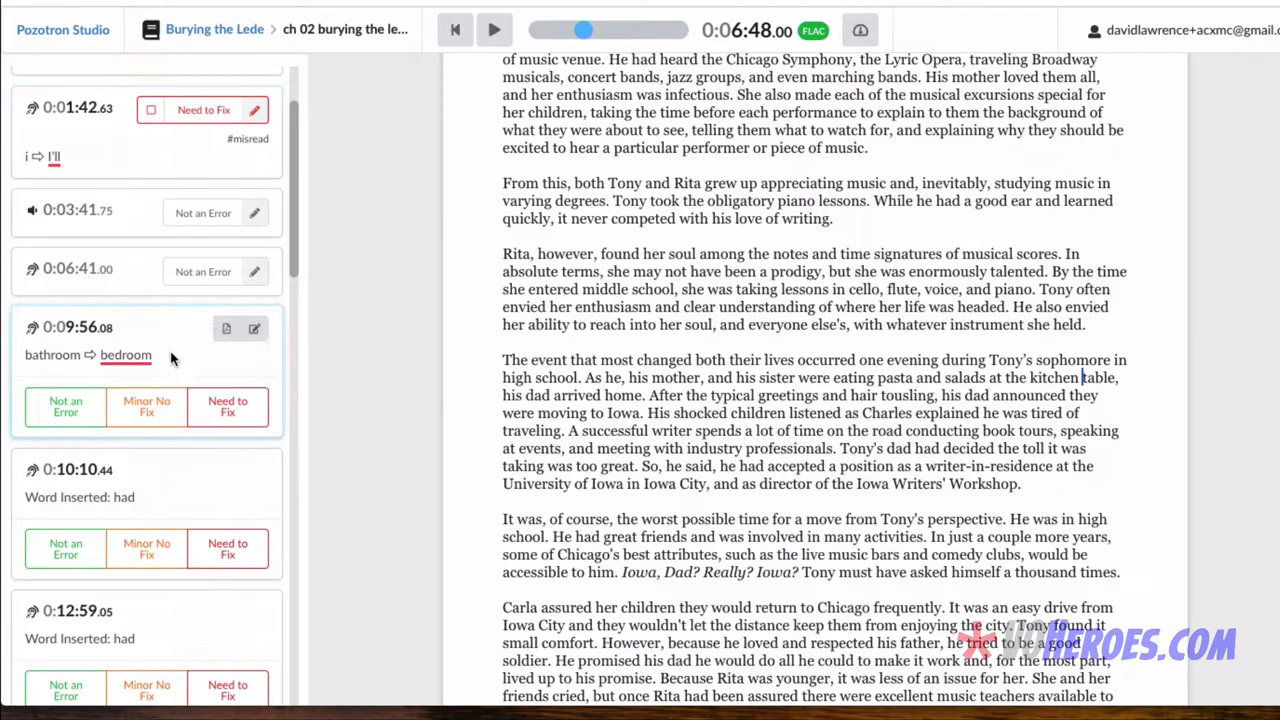
Open the 0:09:56 bathroom/bedroom misread and listen to its playback.
click(494, 30)
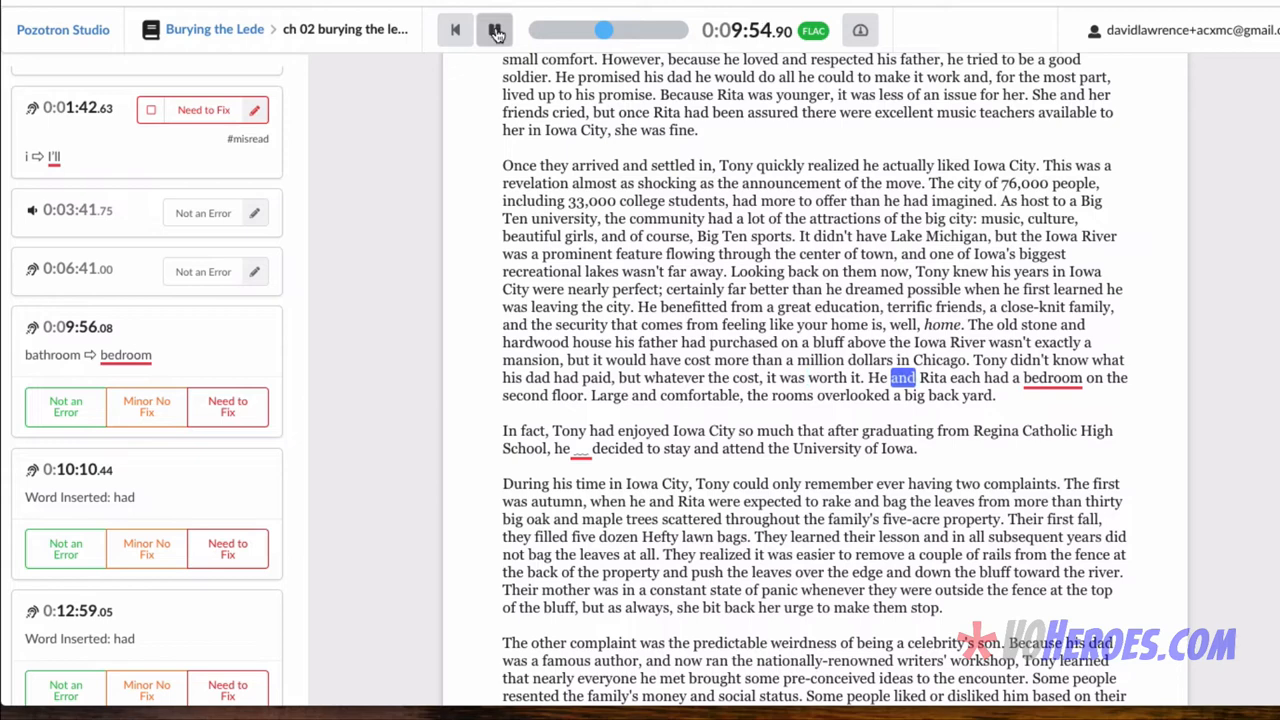
click(494, 30)
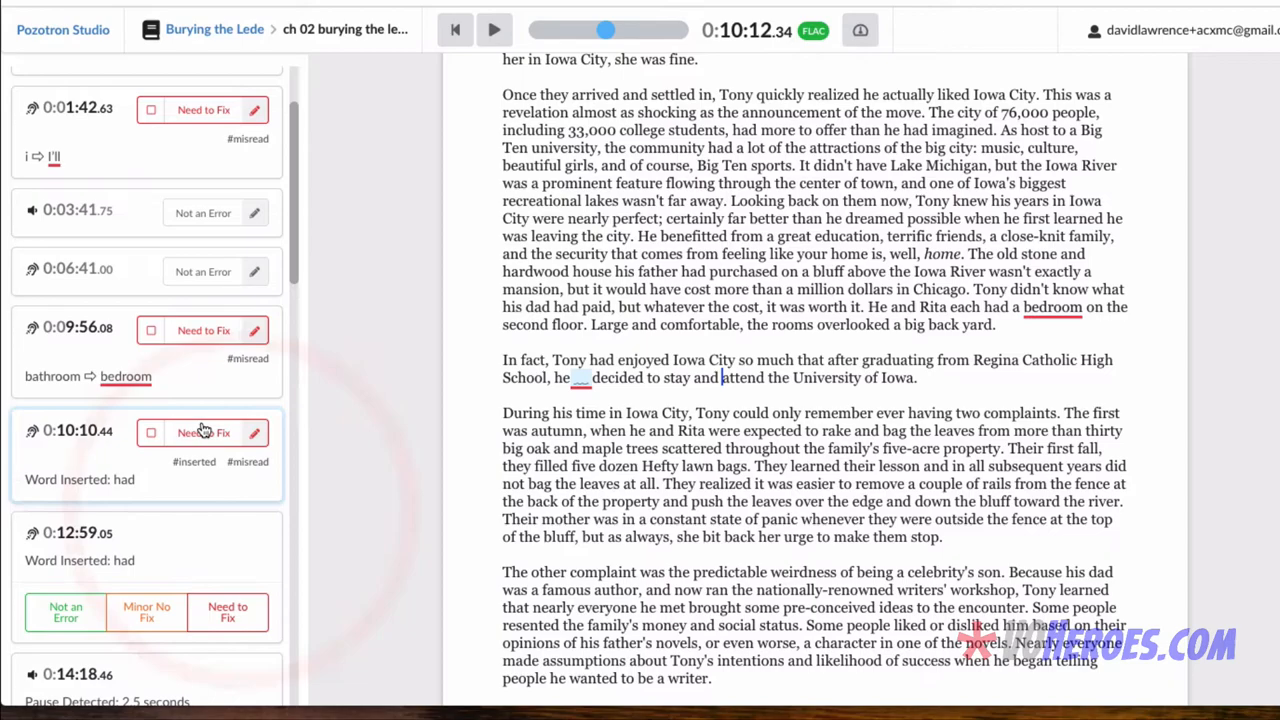
scroll(down, 3)
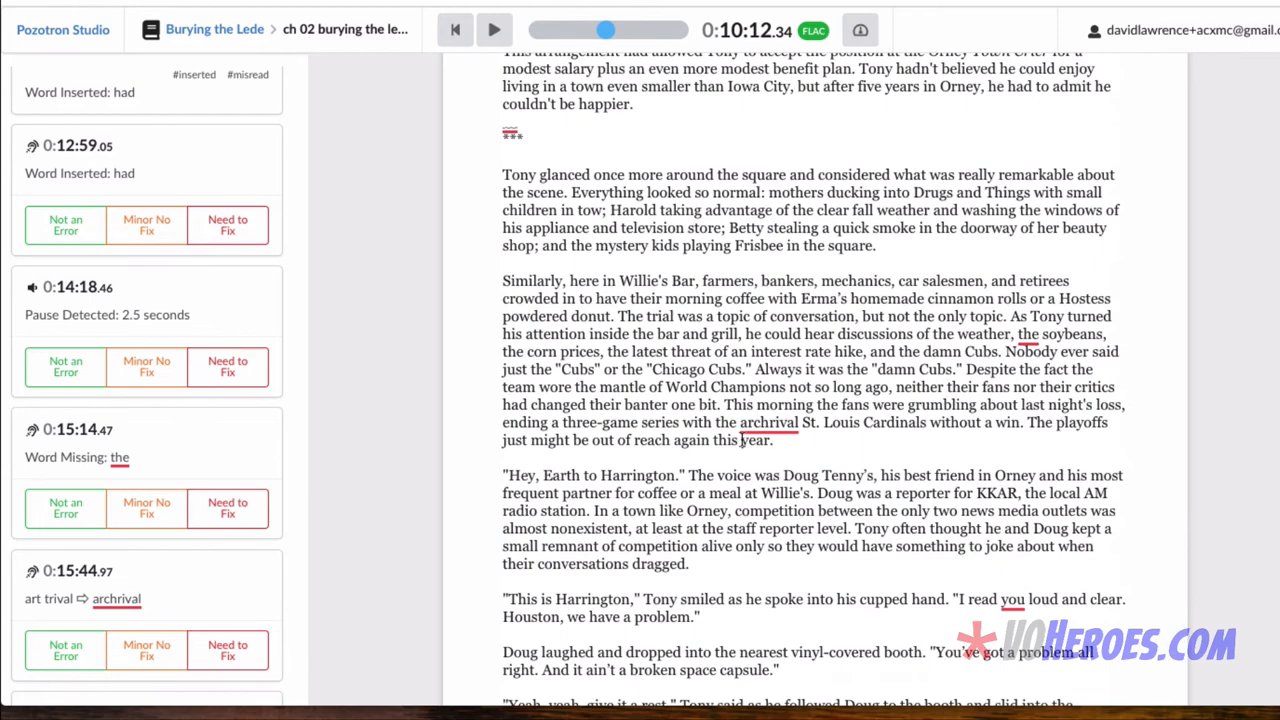
scroll(down, 3)
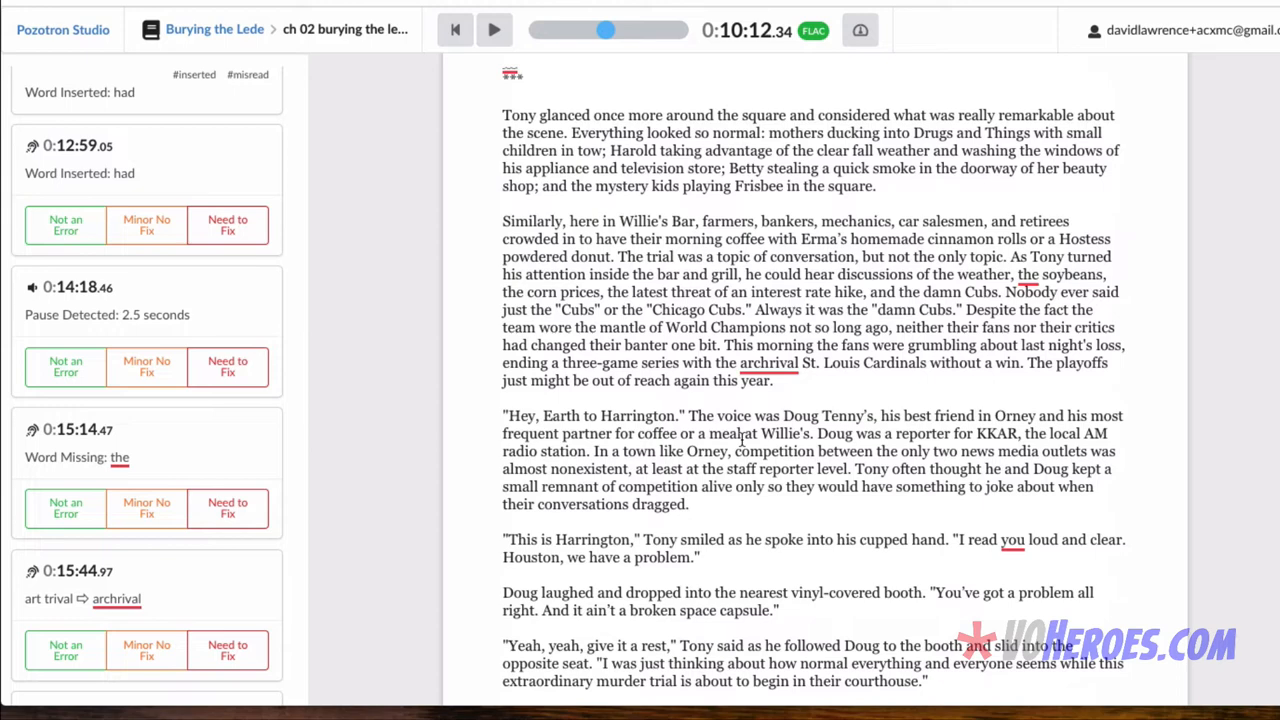
scroll(down, 3)
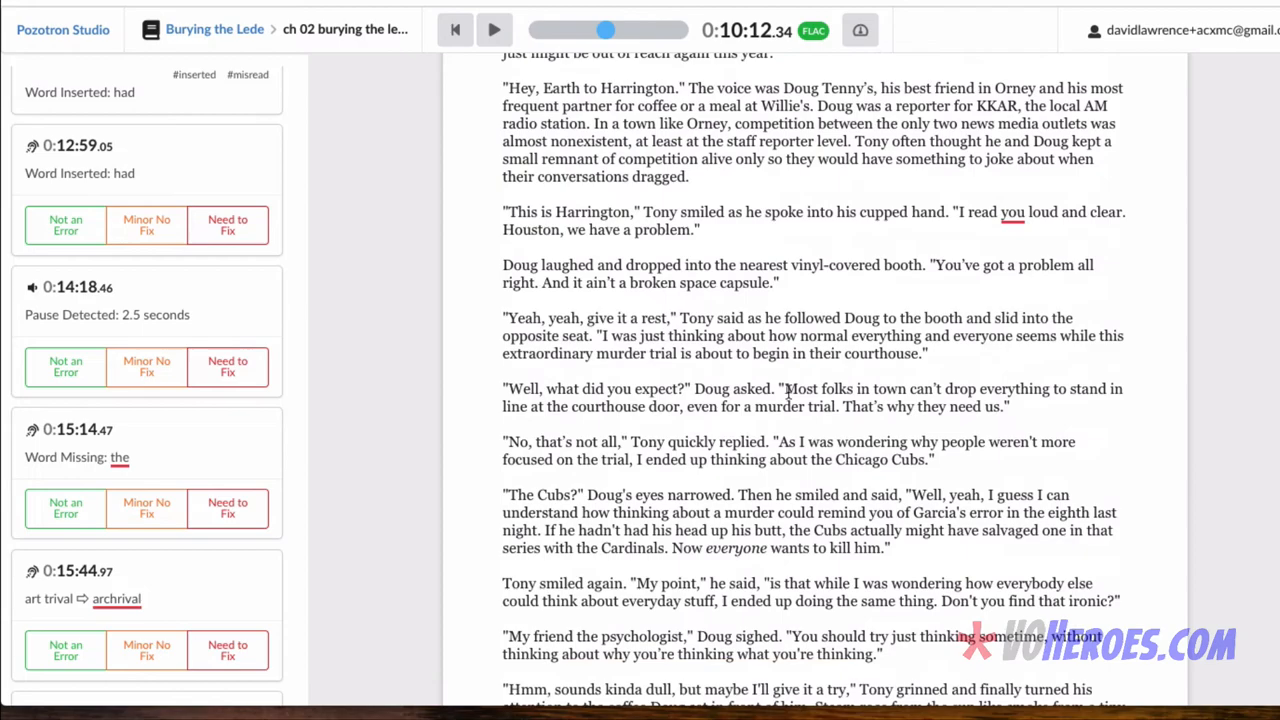
scroll(down, 3)
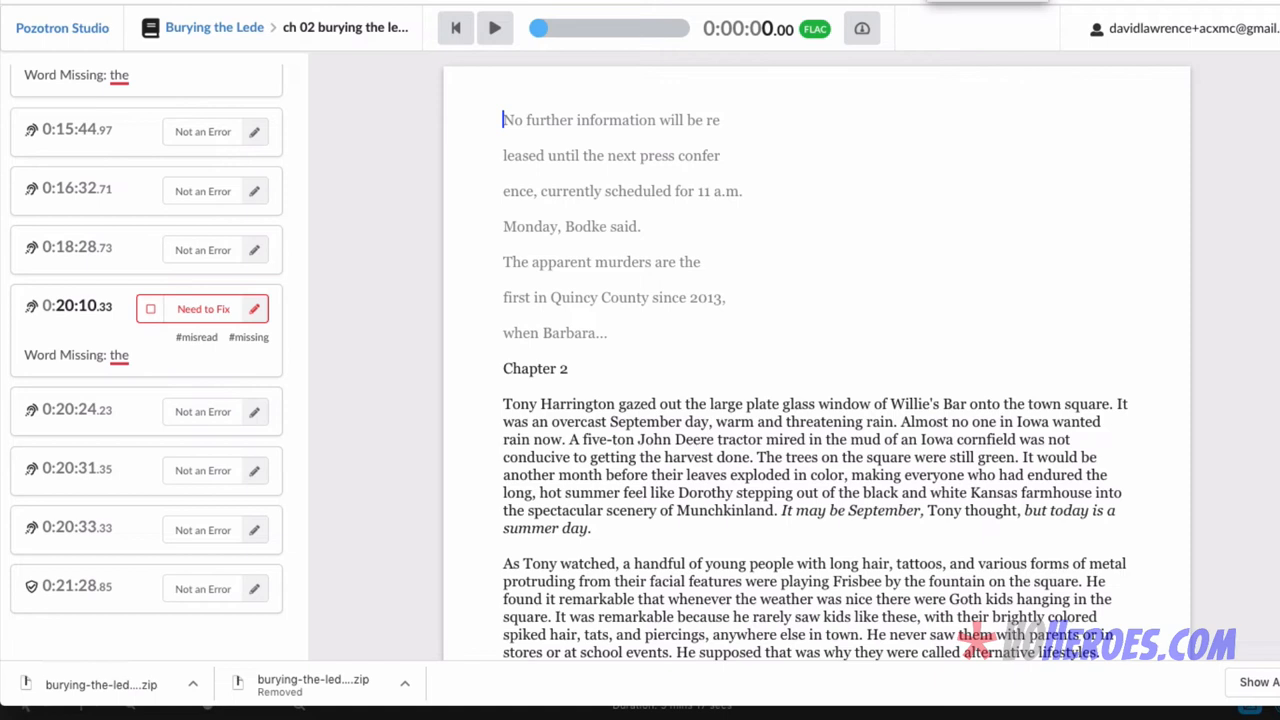
mouse_move(728, 172)
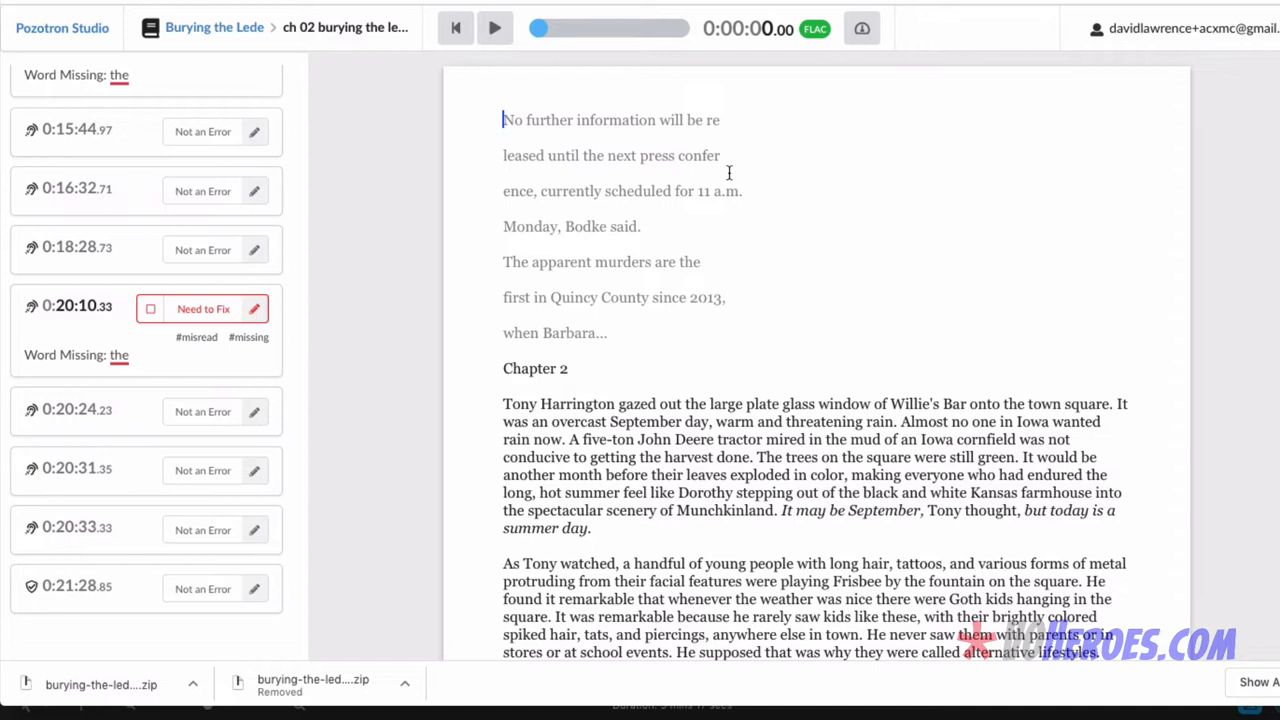
mouse_move(584, 276)
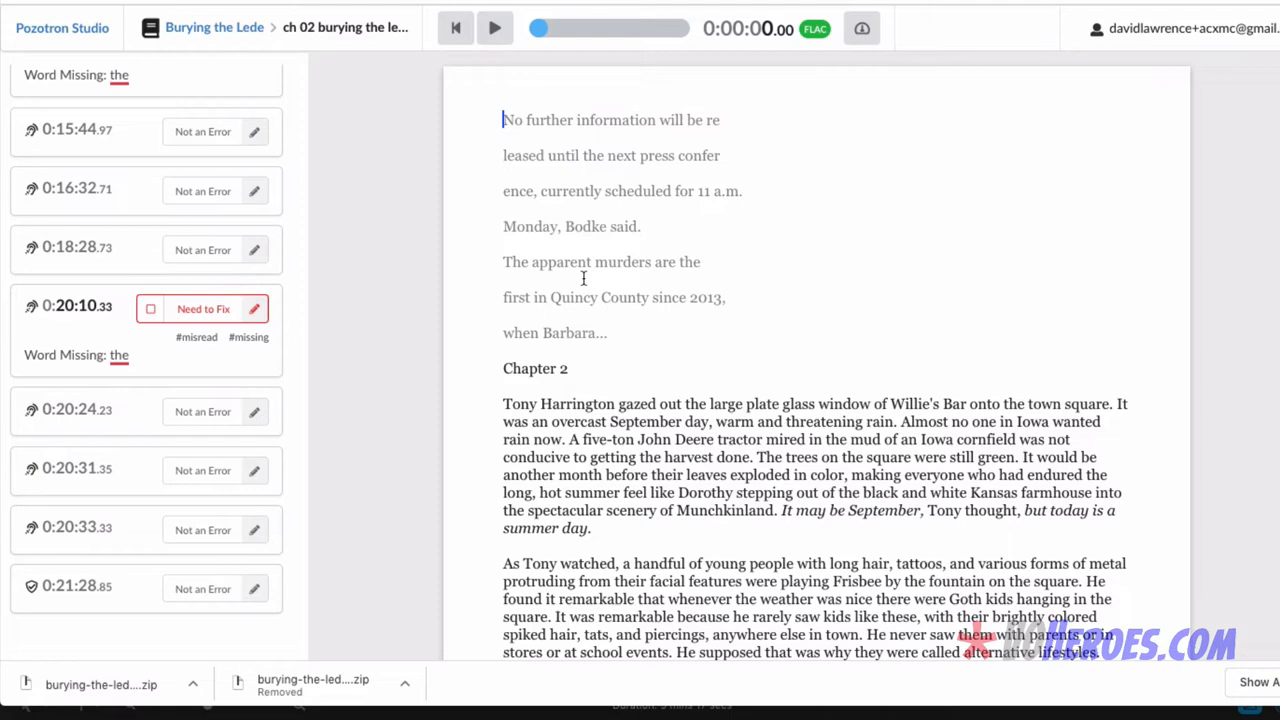
Return from proofing to the Burying the Lede project page showing chapter 02 all checked.
click(214, 28)
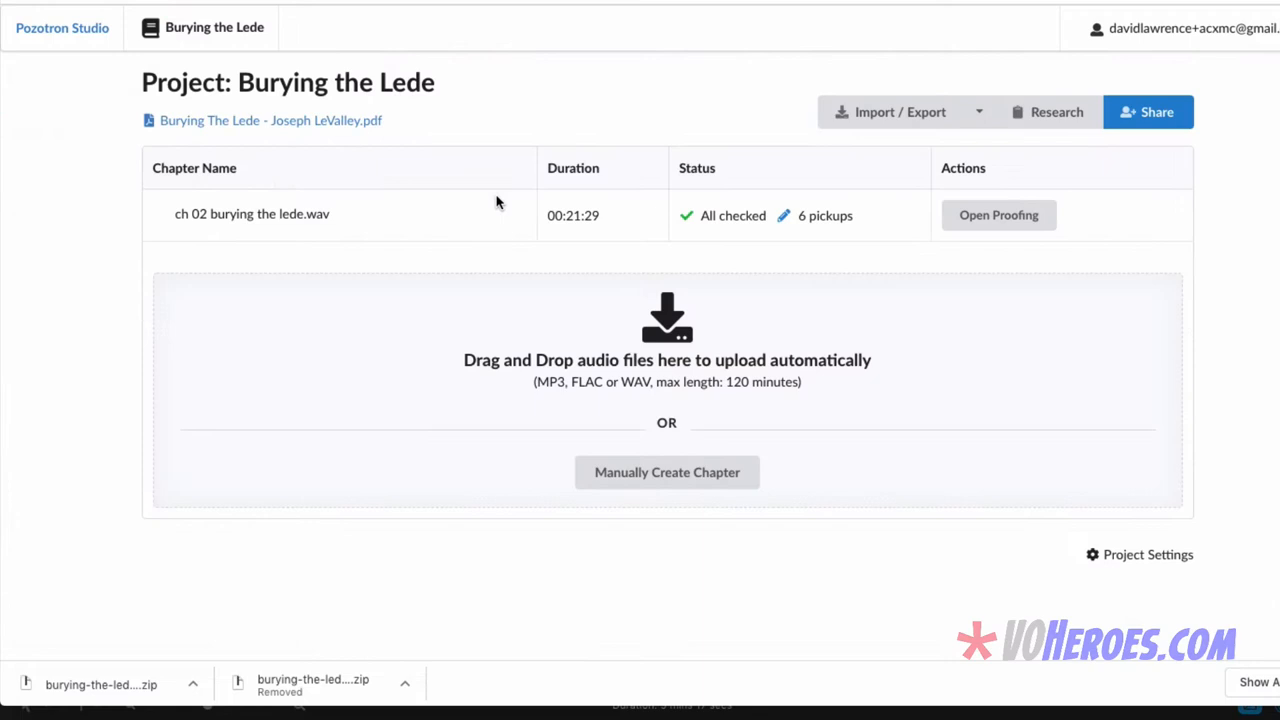
mouse_move(848, 220)
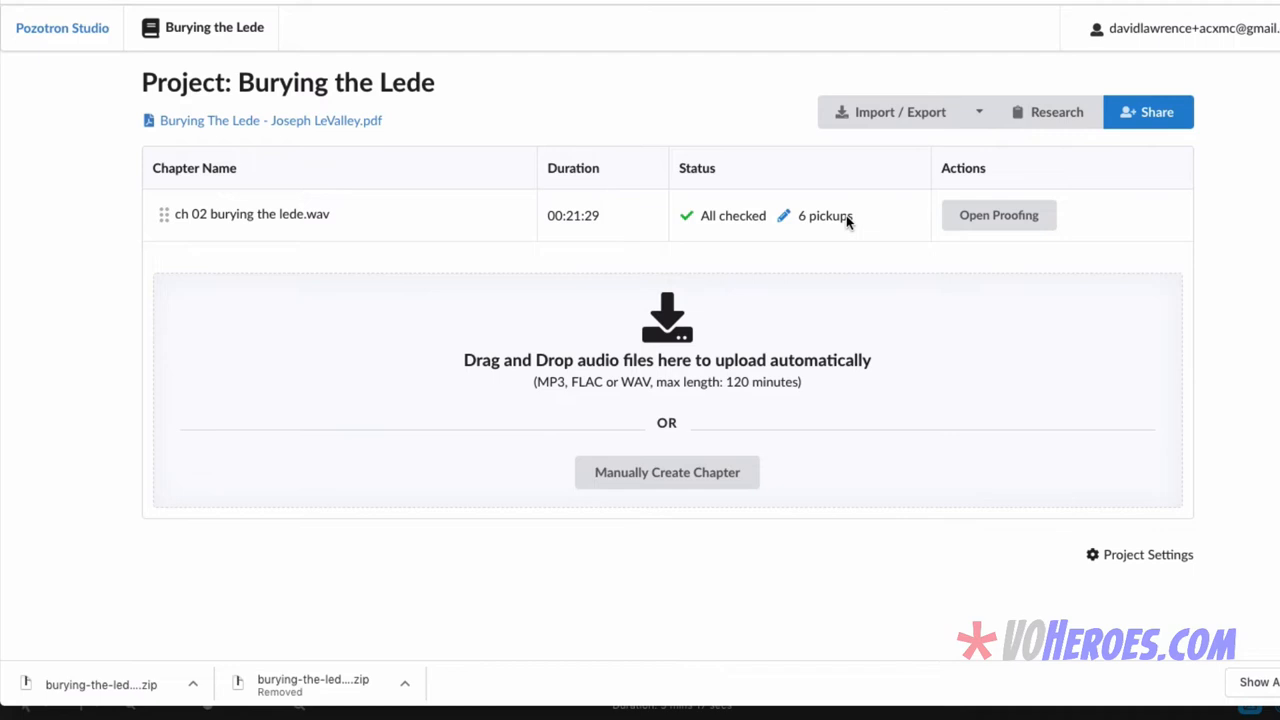
Choose Export > Pickup Packet from the project's Import / Export dropdown.
click(978, 112)
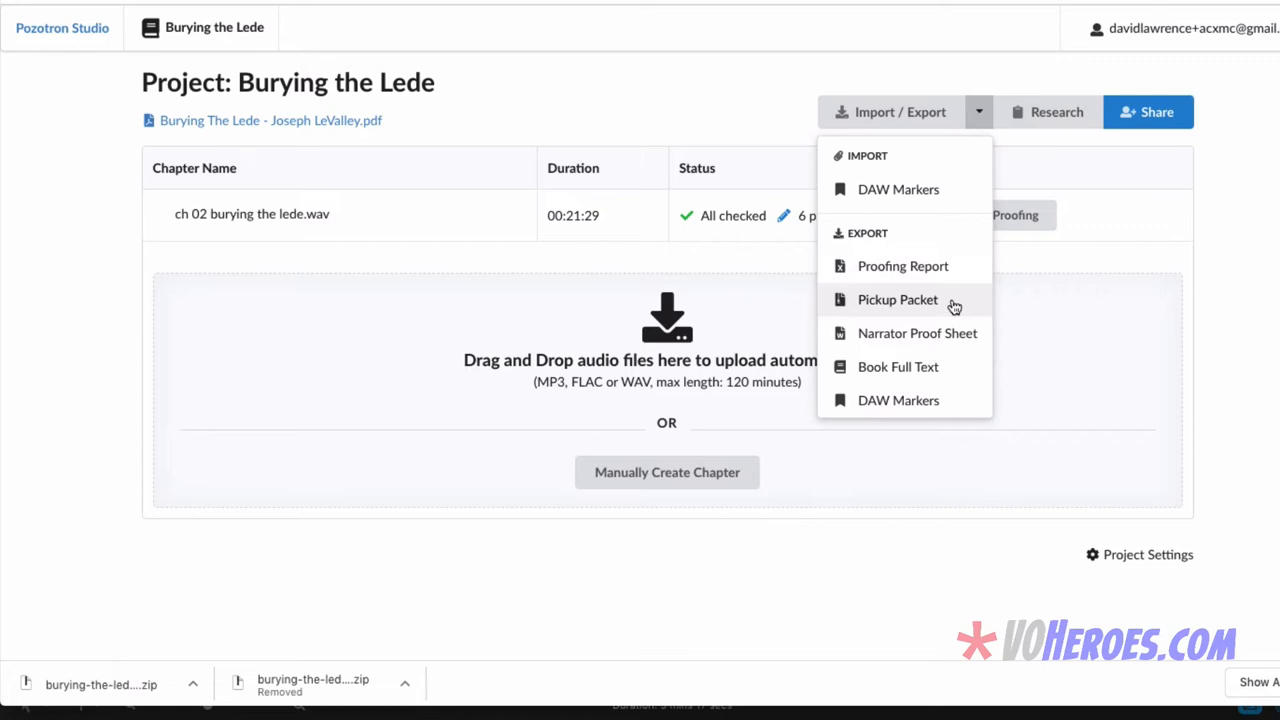
click(896, 300)
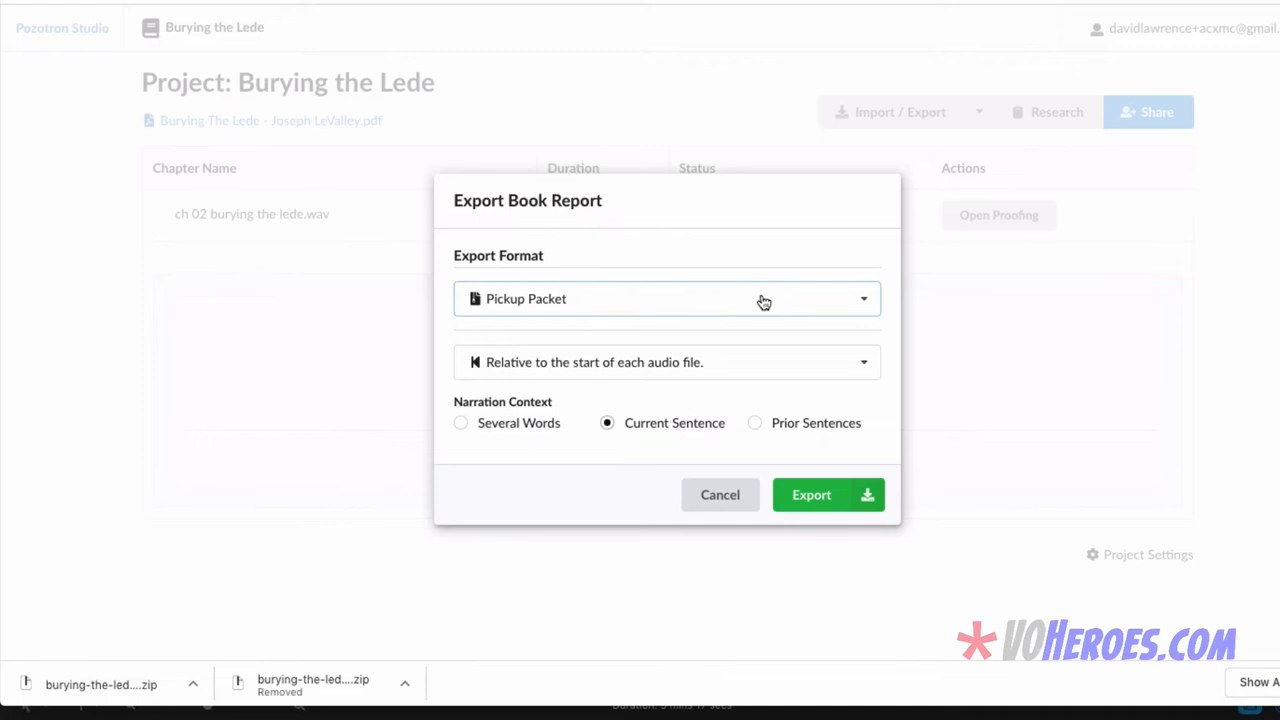
Export the Pickup Packet timed relative to each audio file's start with Current Sentence context.
click(664, 298)
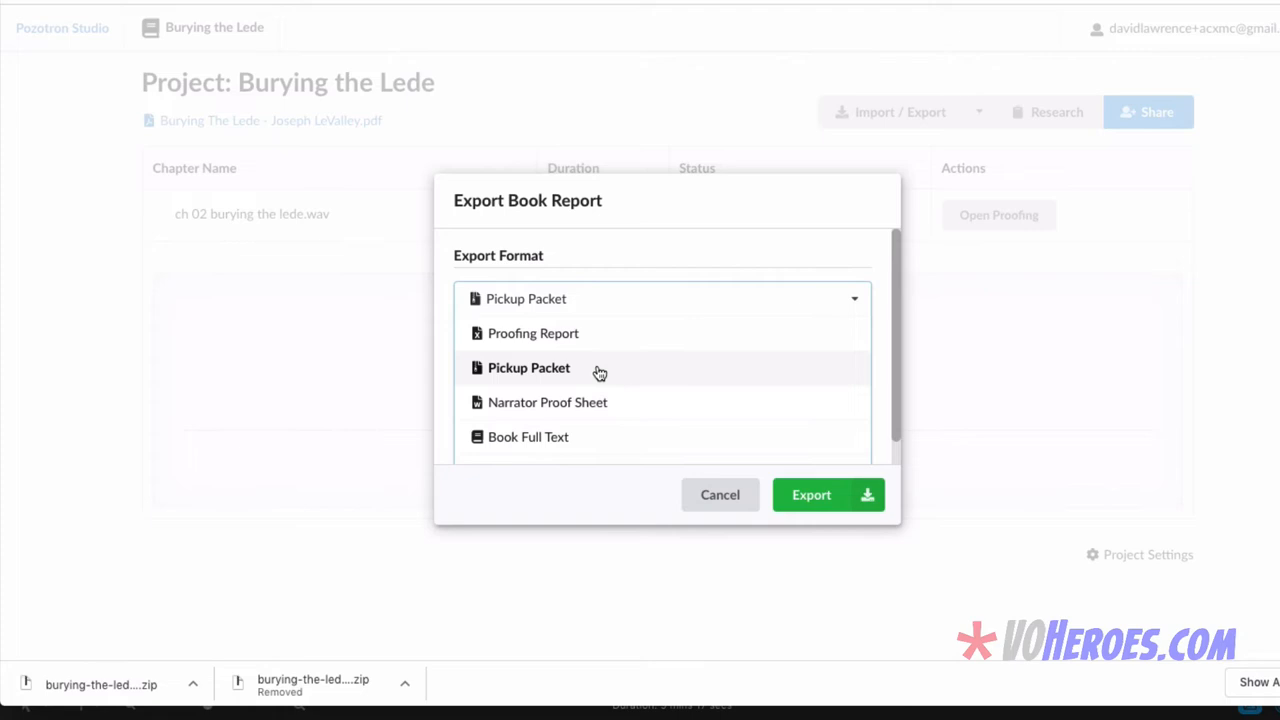
click(528, 368)
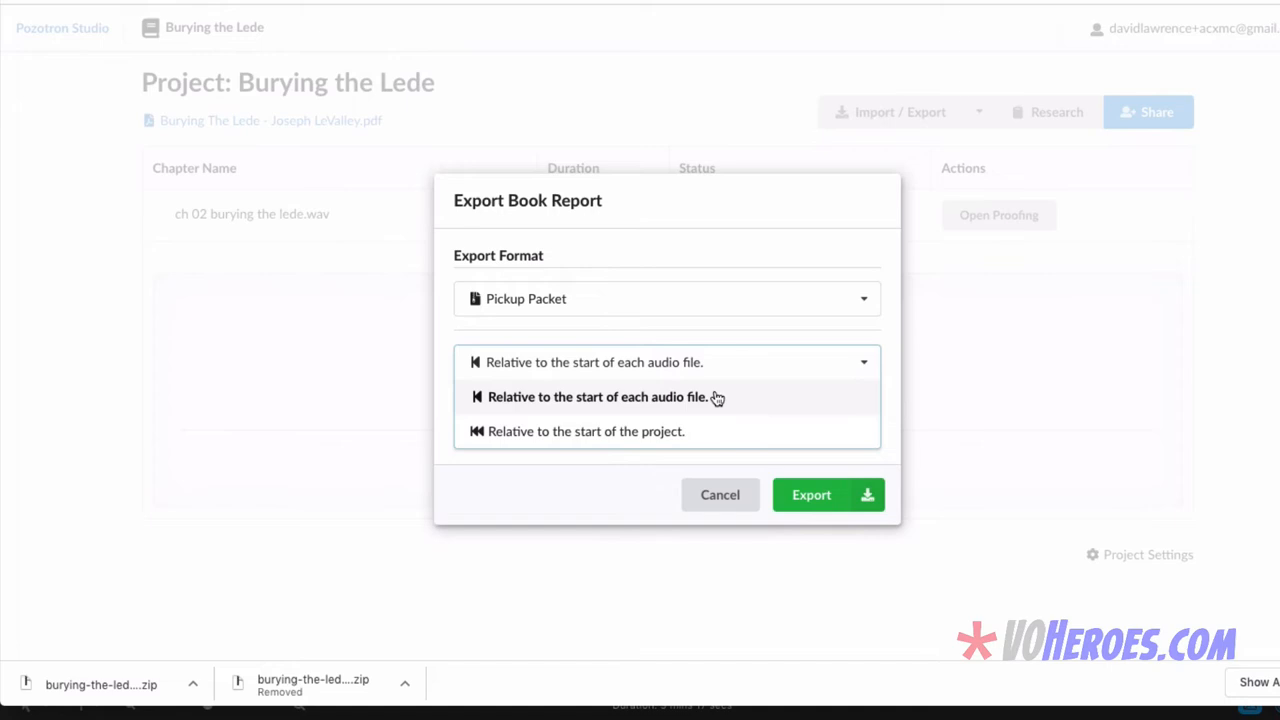
click(596, 396)
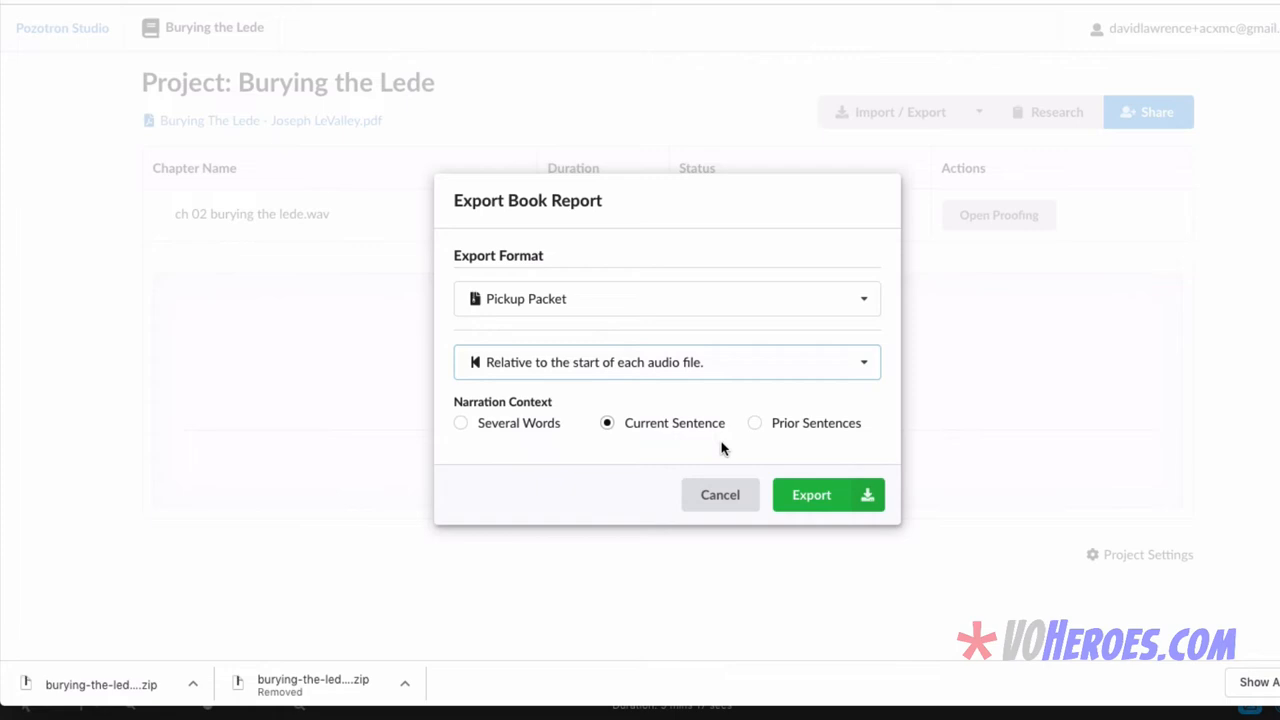
click(828, 494)
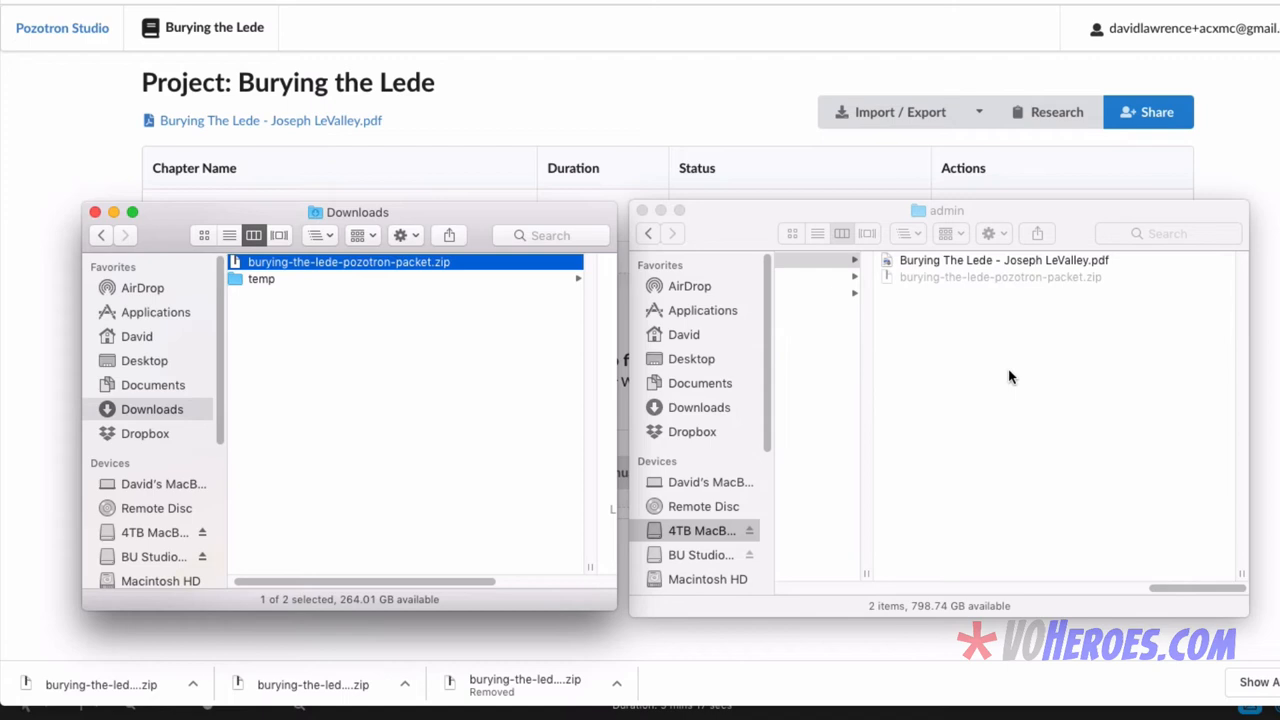
Unzip burying-the-lede-pozotron-packet.zip and open its index.html listing 6 pickups.
click(904, 276)
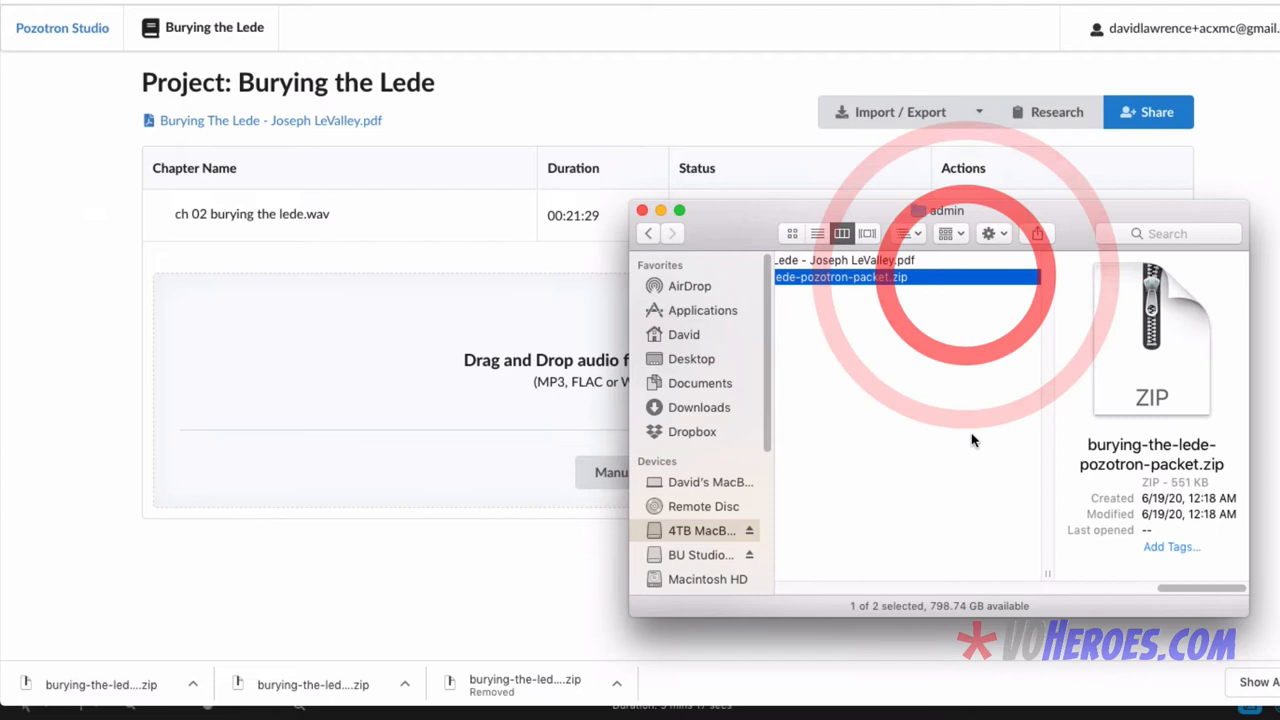
double_click(840, 276)
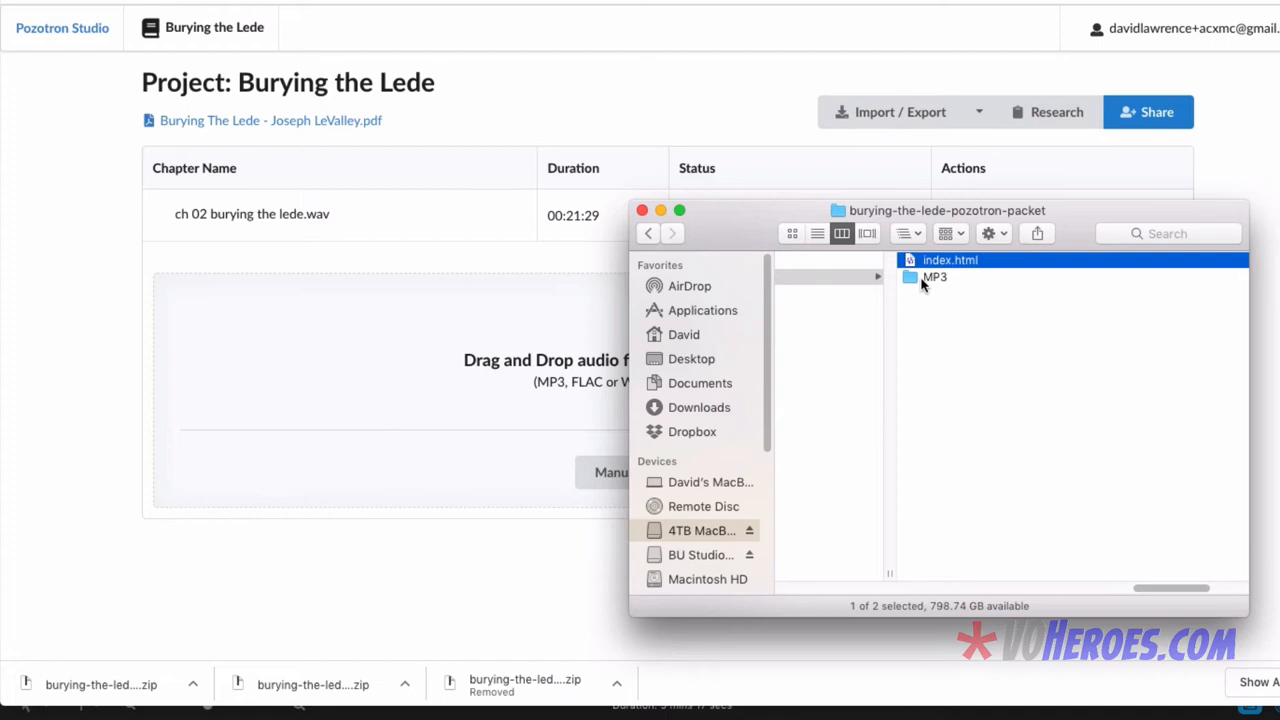
double_click(934, 276)
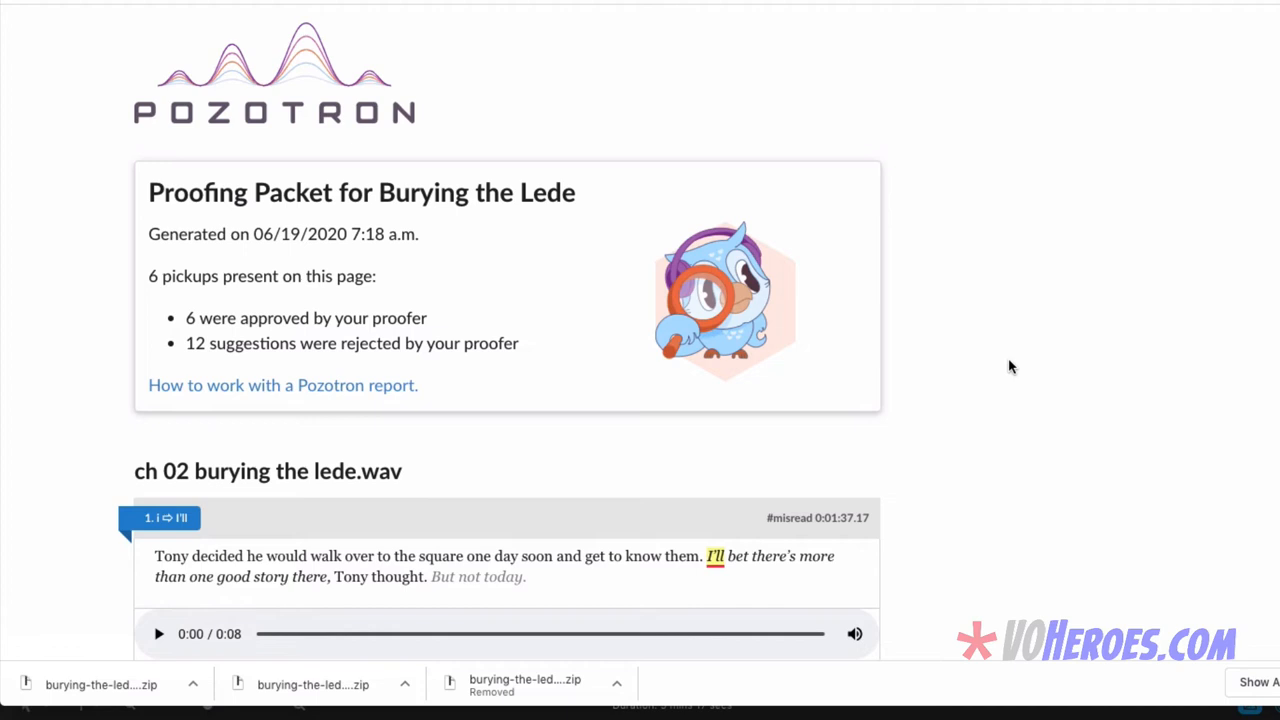
Play and pause the ch 02 pickup 1 'I'll' audio clip in the packet.
scroll(down, 3)
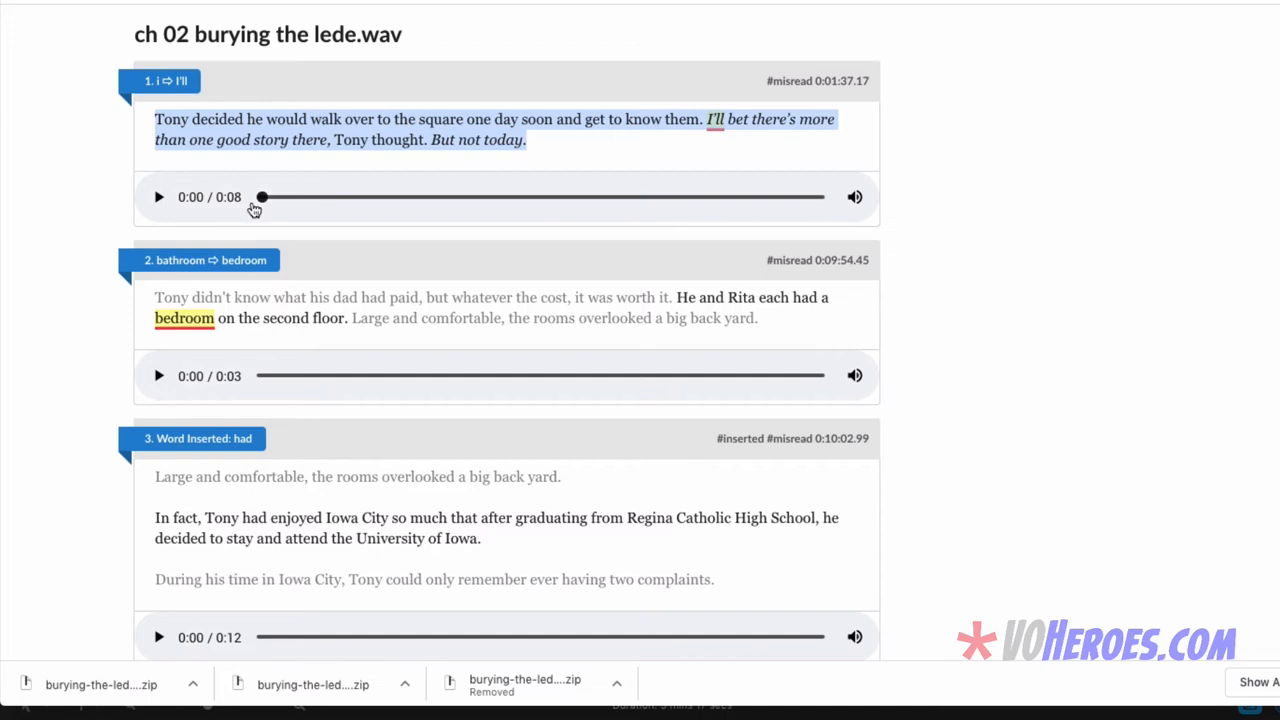
click(156, 198)
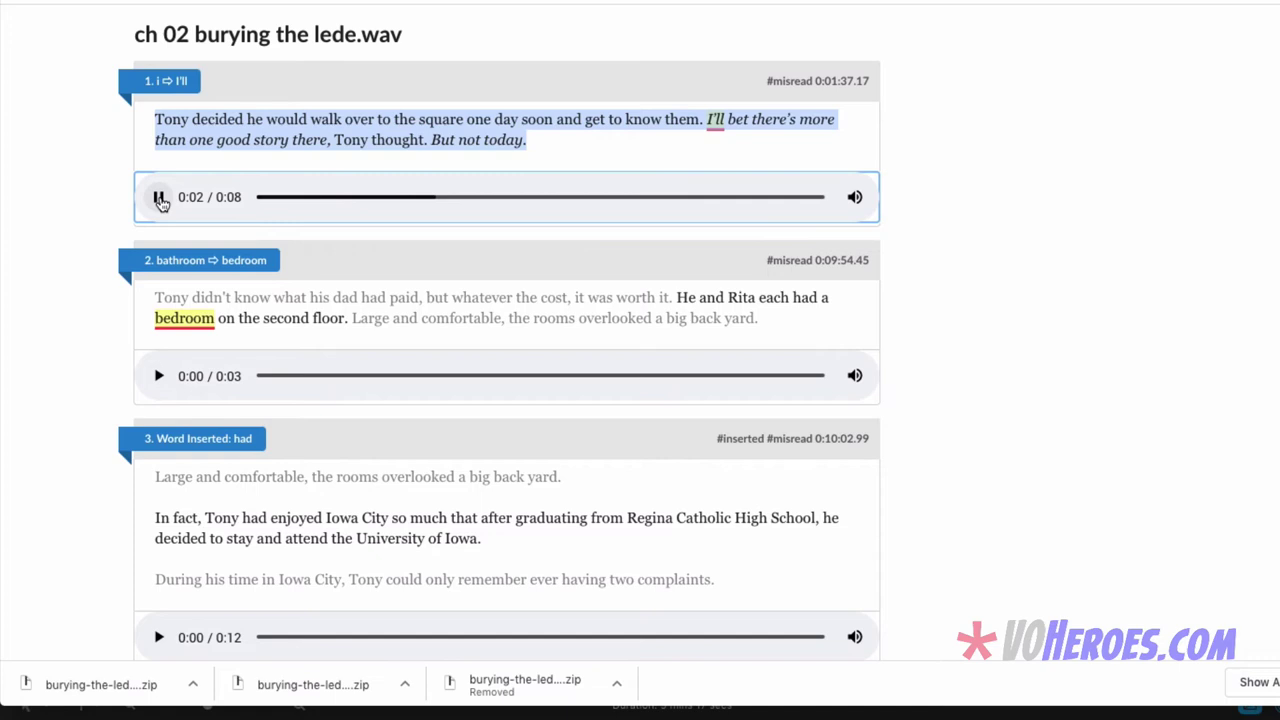
click(160, 196)
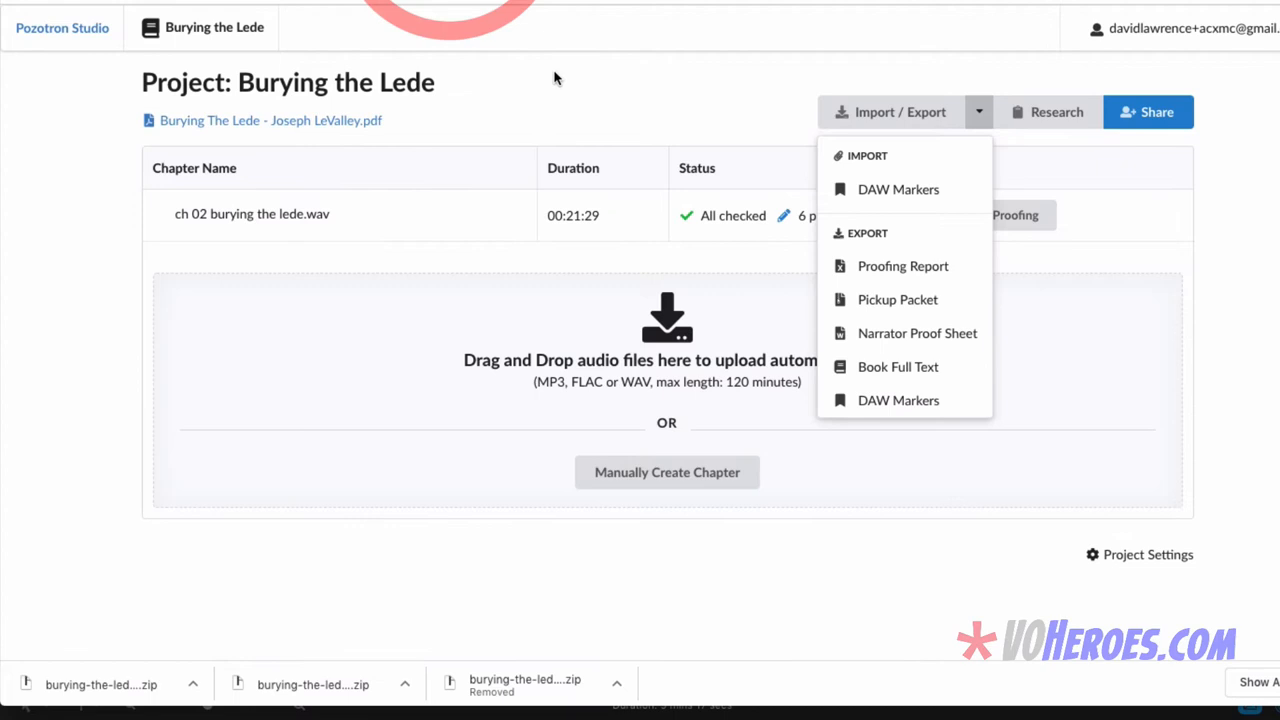
mouse_move(900, 114)
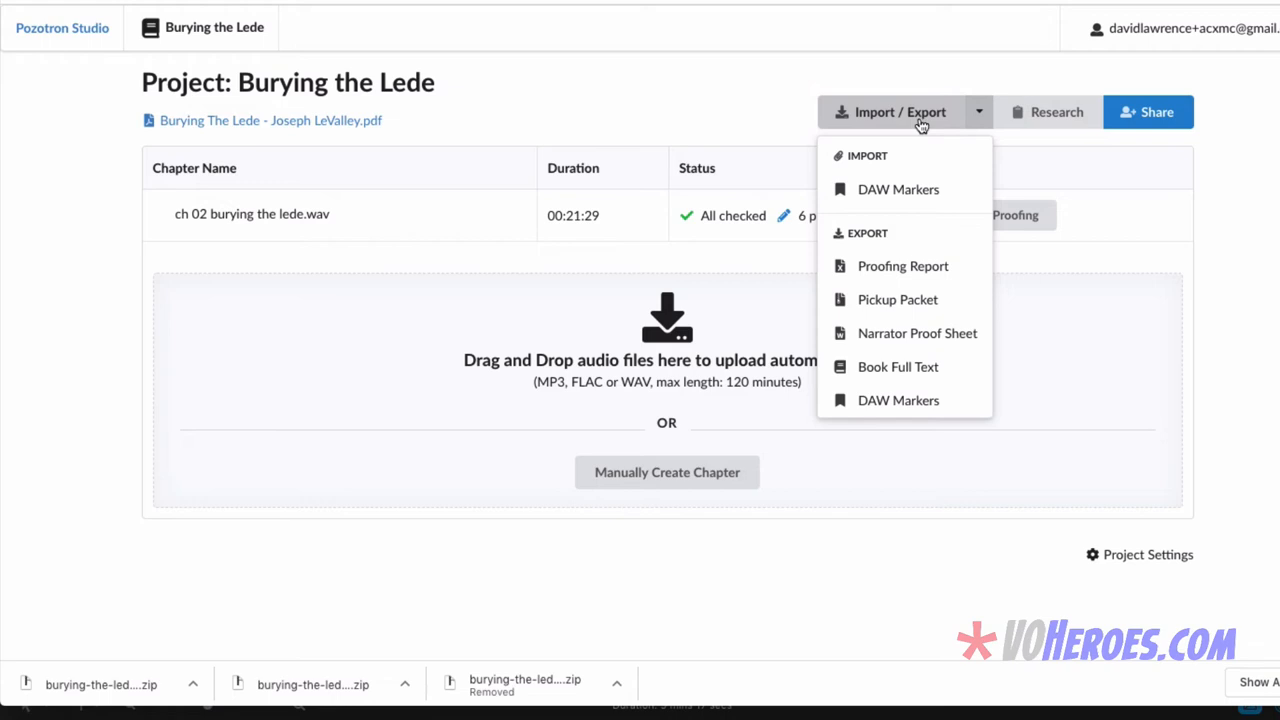
Export DAW markers as Audacity labels timed relative to each audio file's start.
click(898, 400)
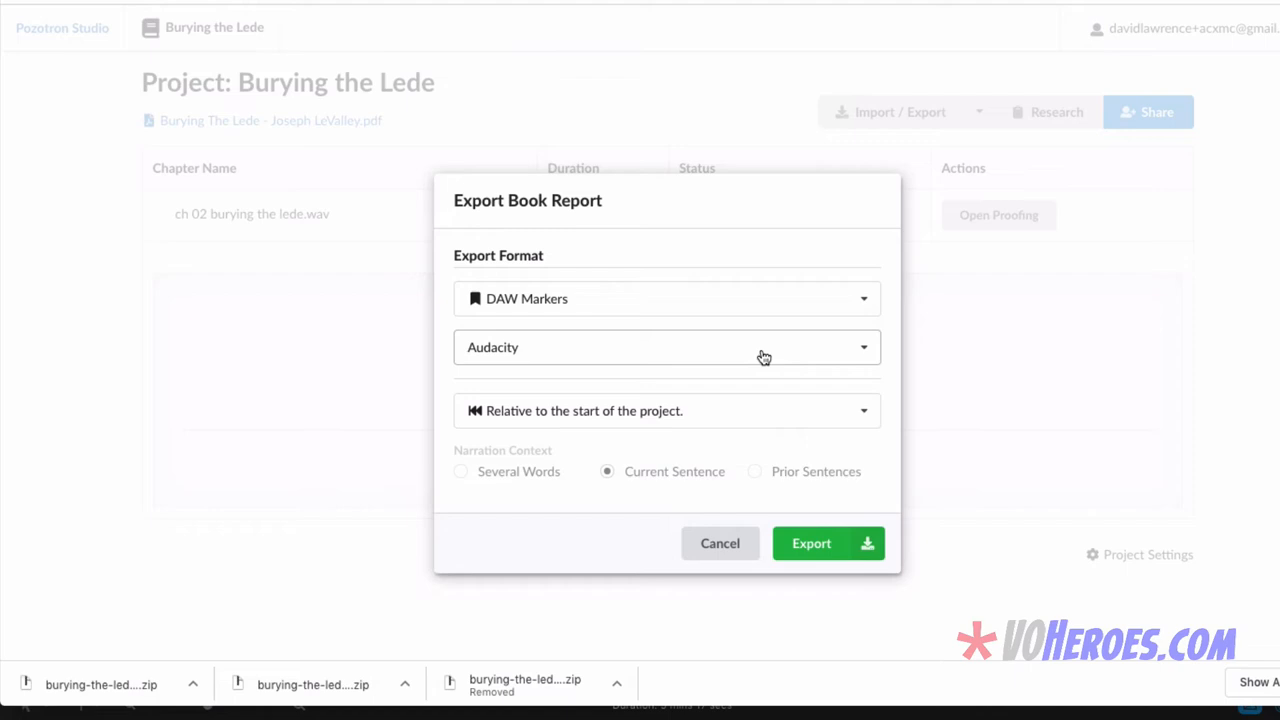
click(666, 348)
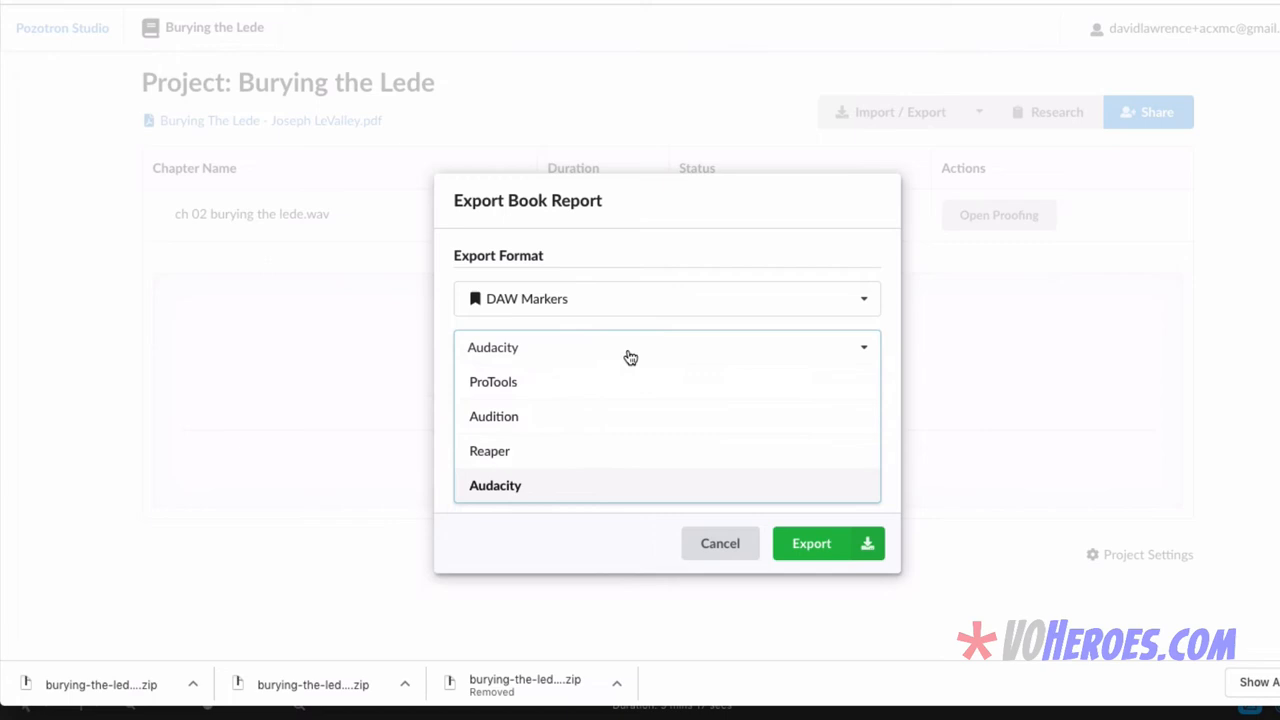
click(494, 486)
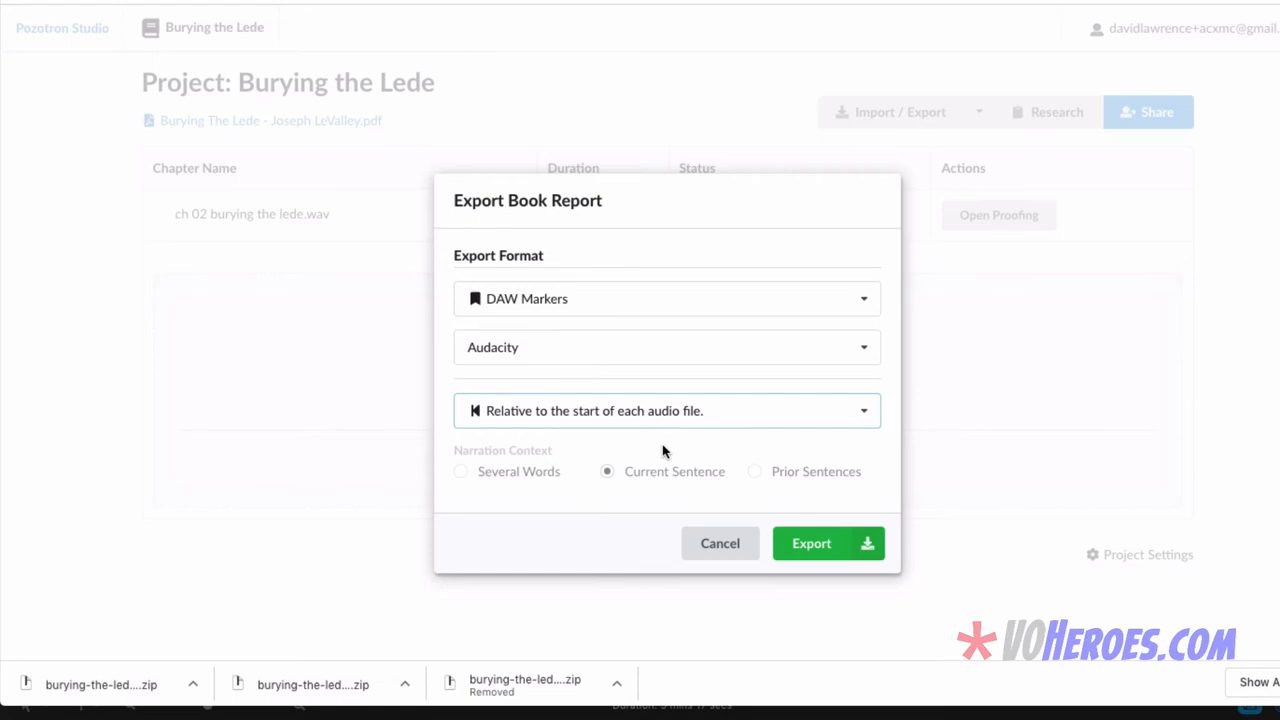
click(720, 544)
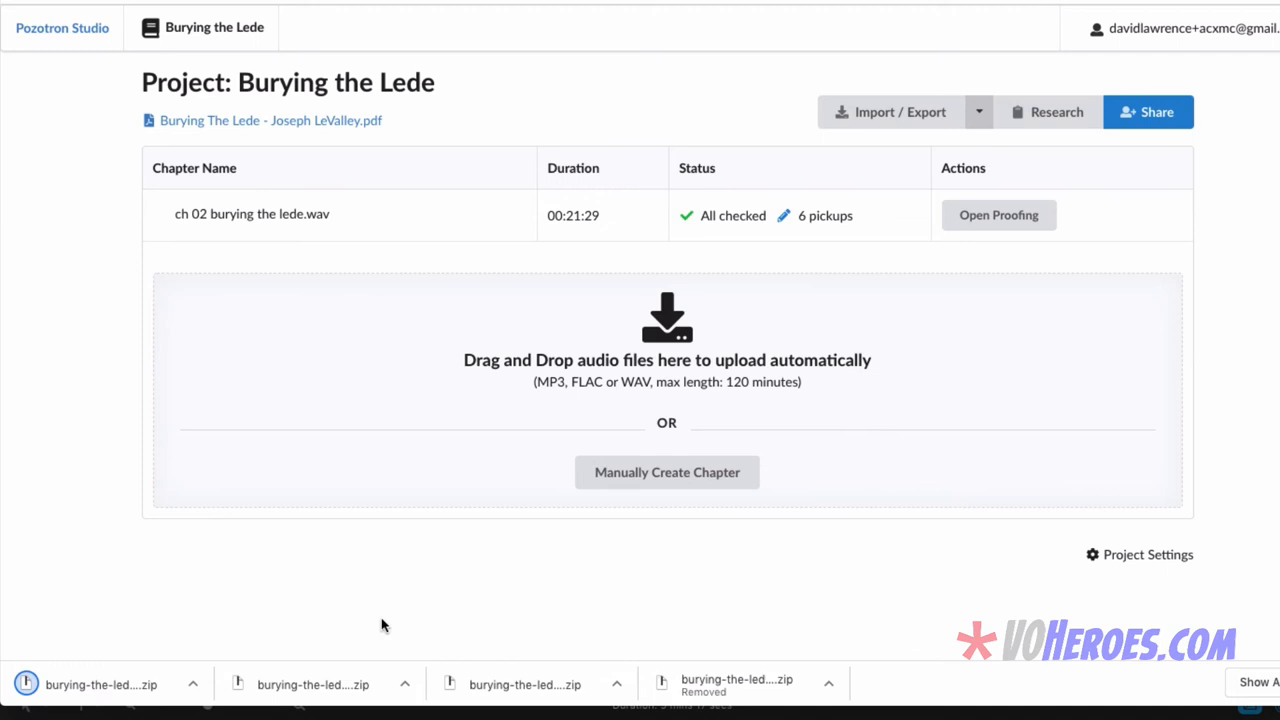
Reveal the downloaded DAW markers zip in its Finder folder.
click(192, 684)
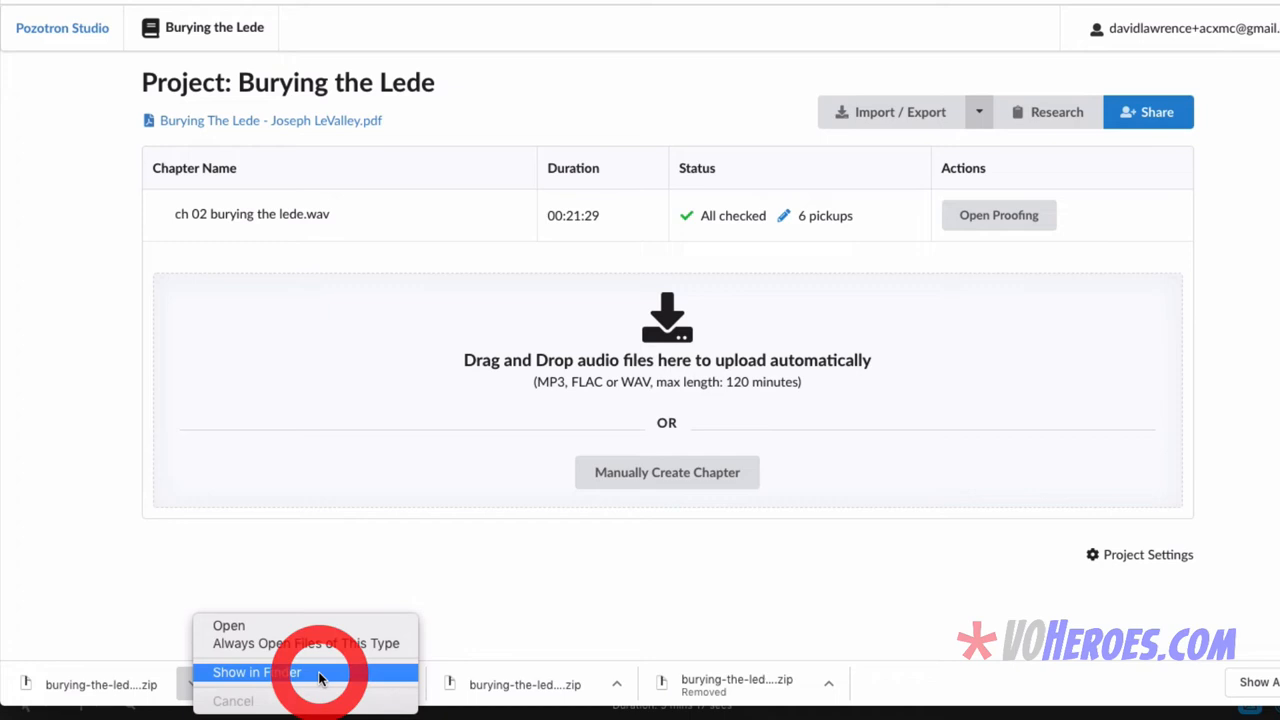
click(256, 672)
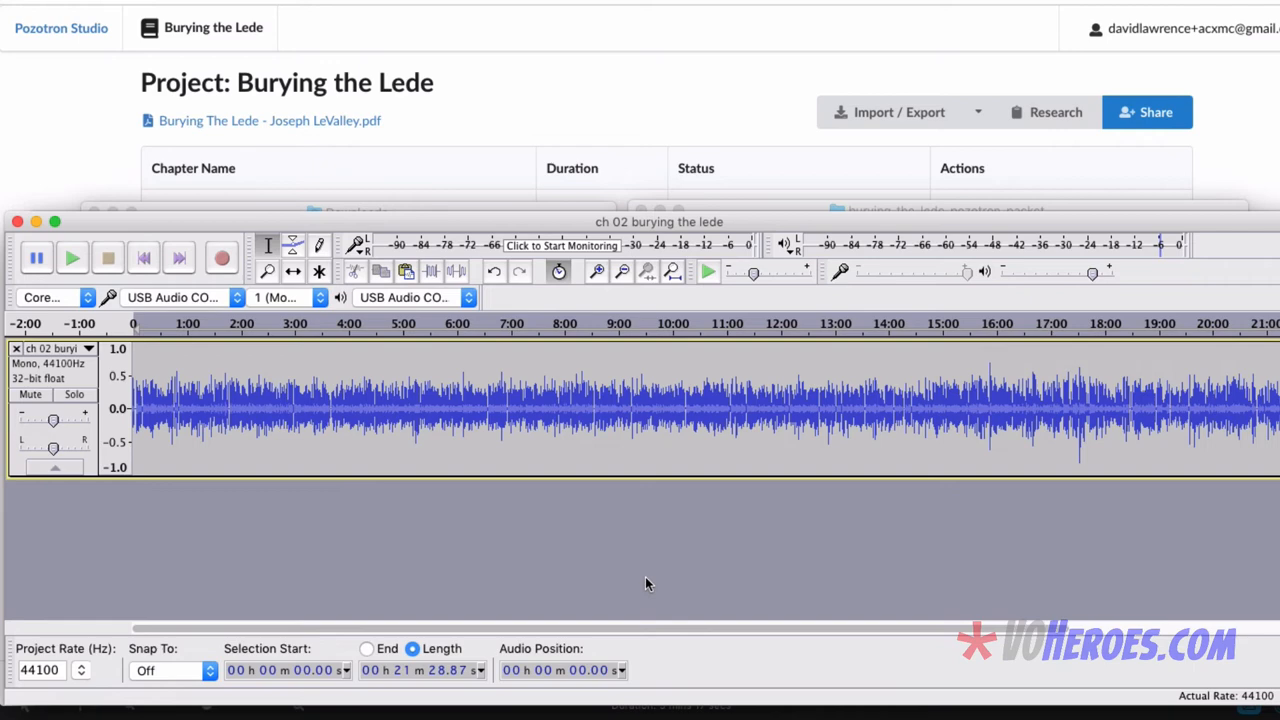
Import ch-02-burying-the-lede.txt as a label track beside the chapter audio.
click(134, 10)
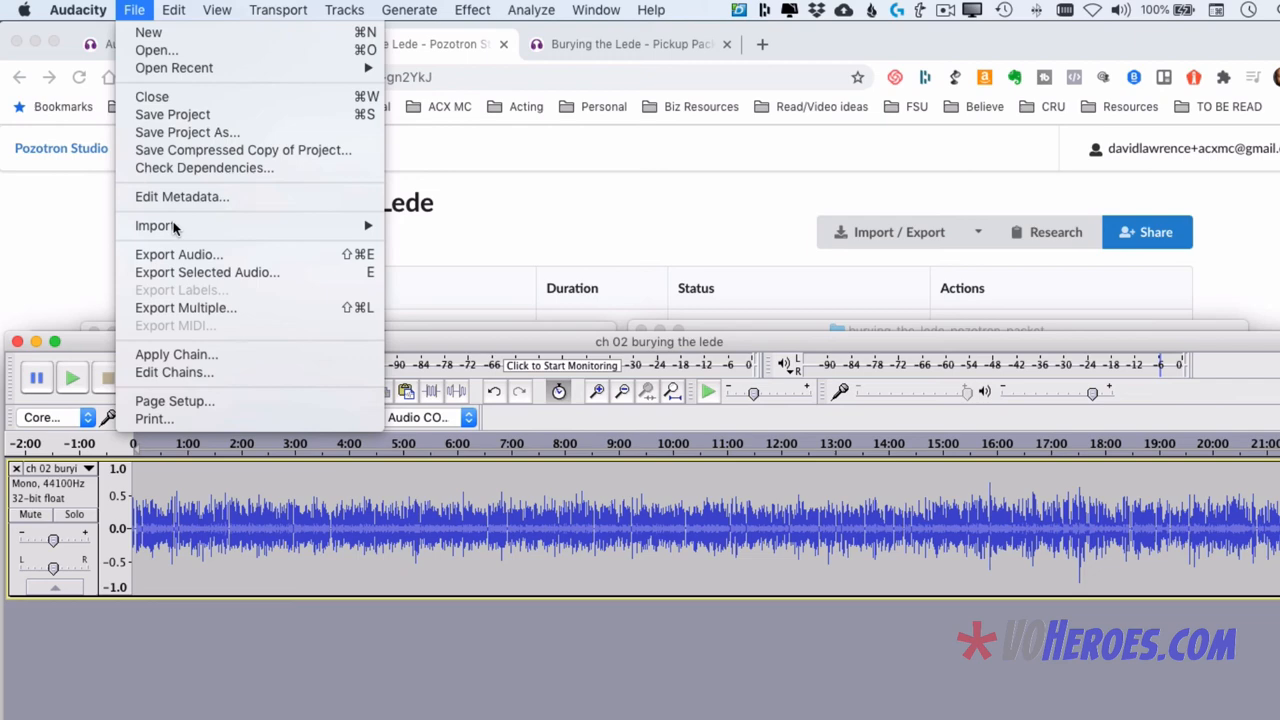
click(156, 224)
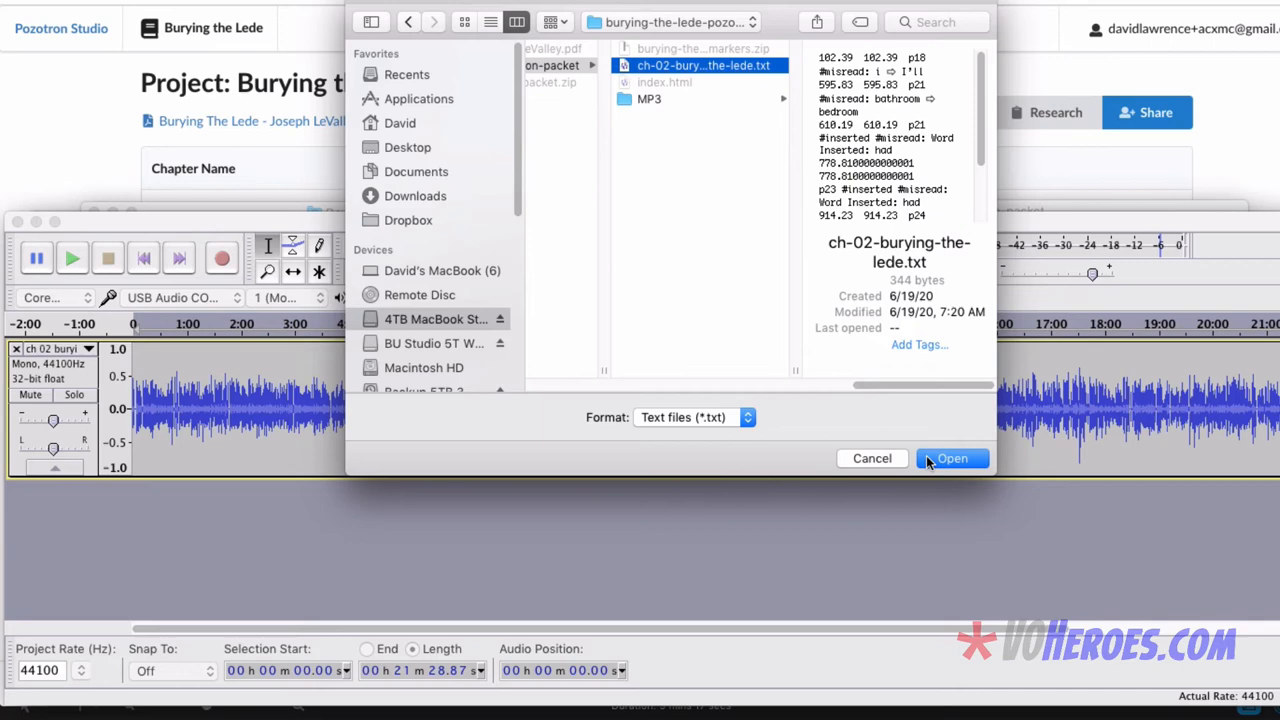
click(952, 458)
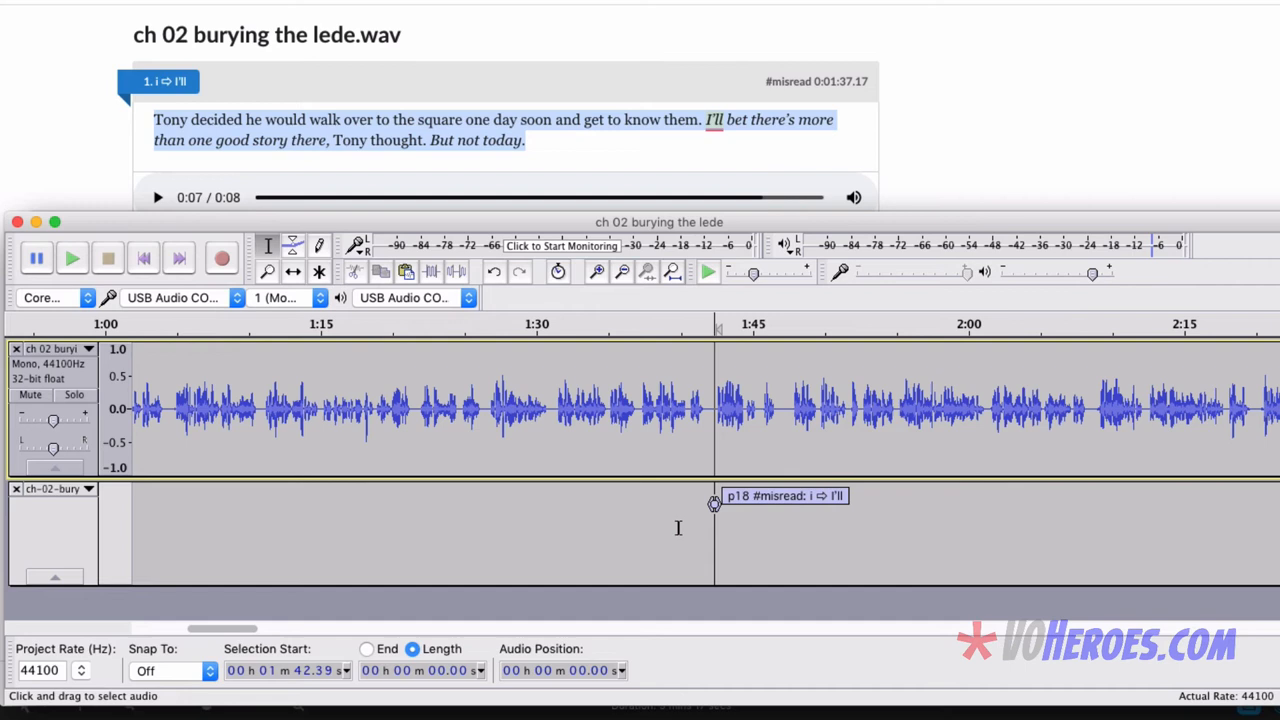
Select roughly 1:10–1:30 of narration leading up to the p18 'I'll' label.
drag(322, 410, 498, 410)
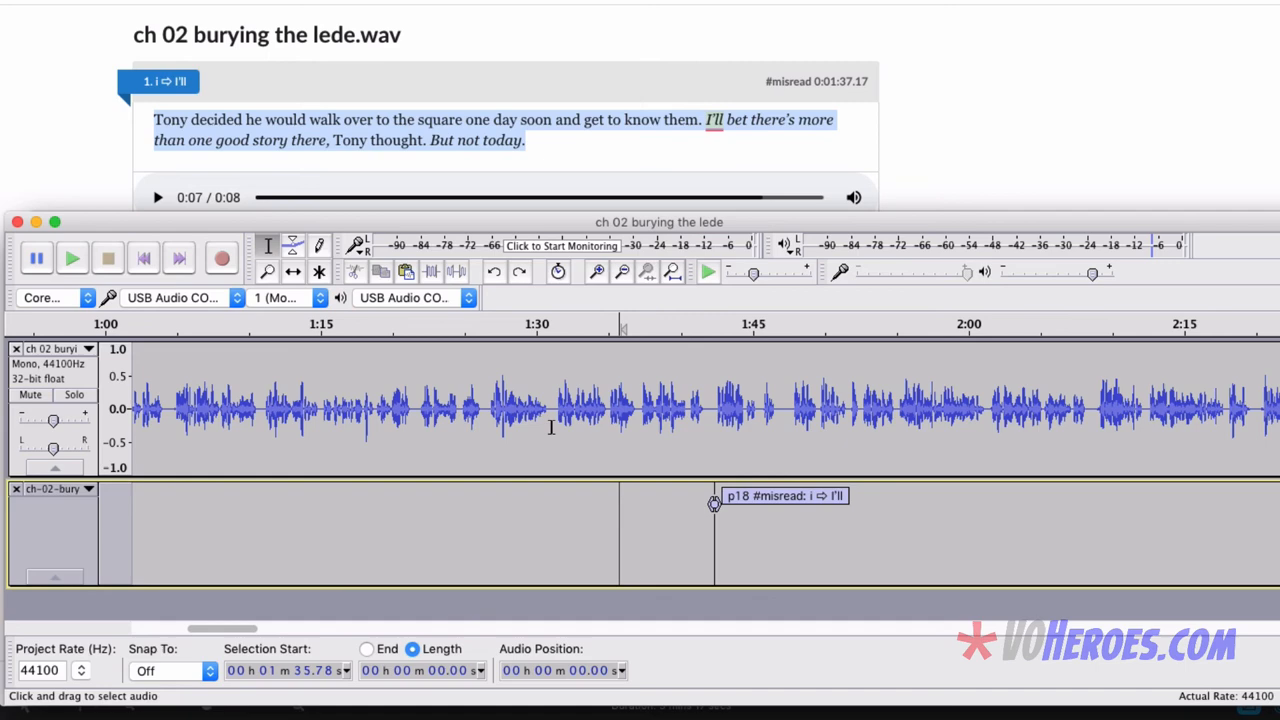
click(344, 12)
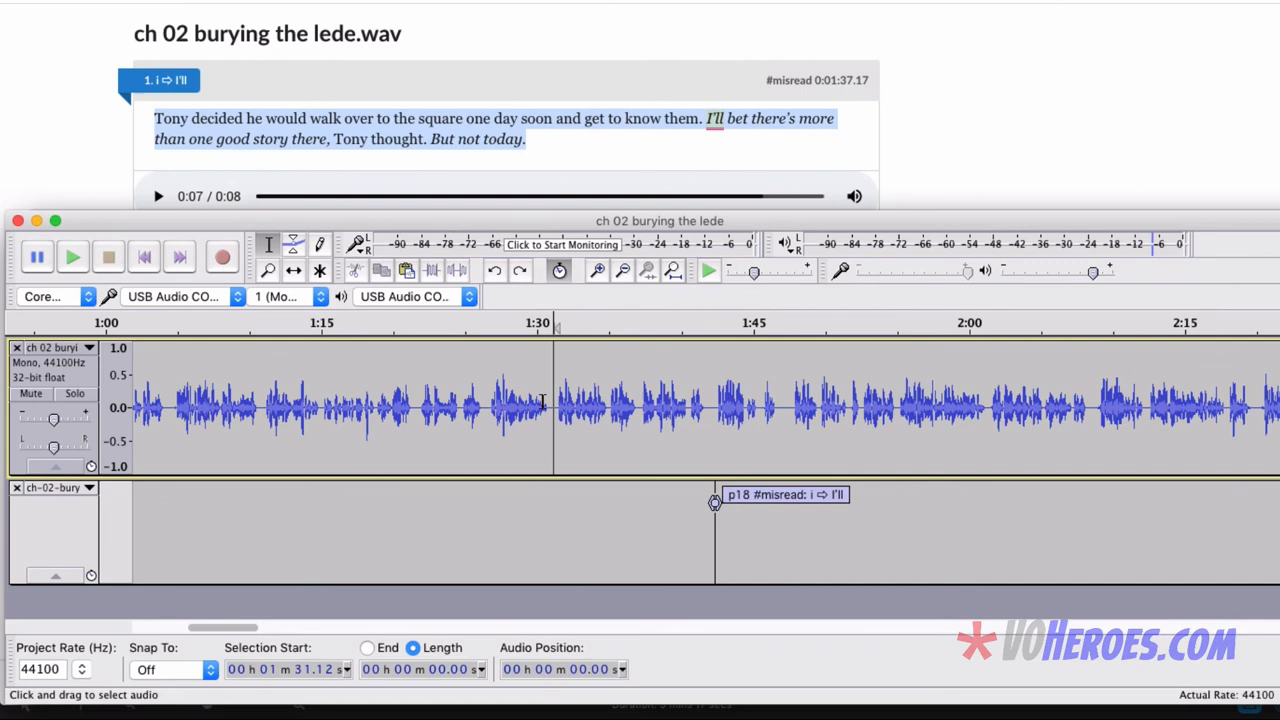
drag(252, 410, 544, 410)
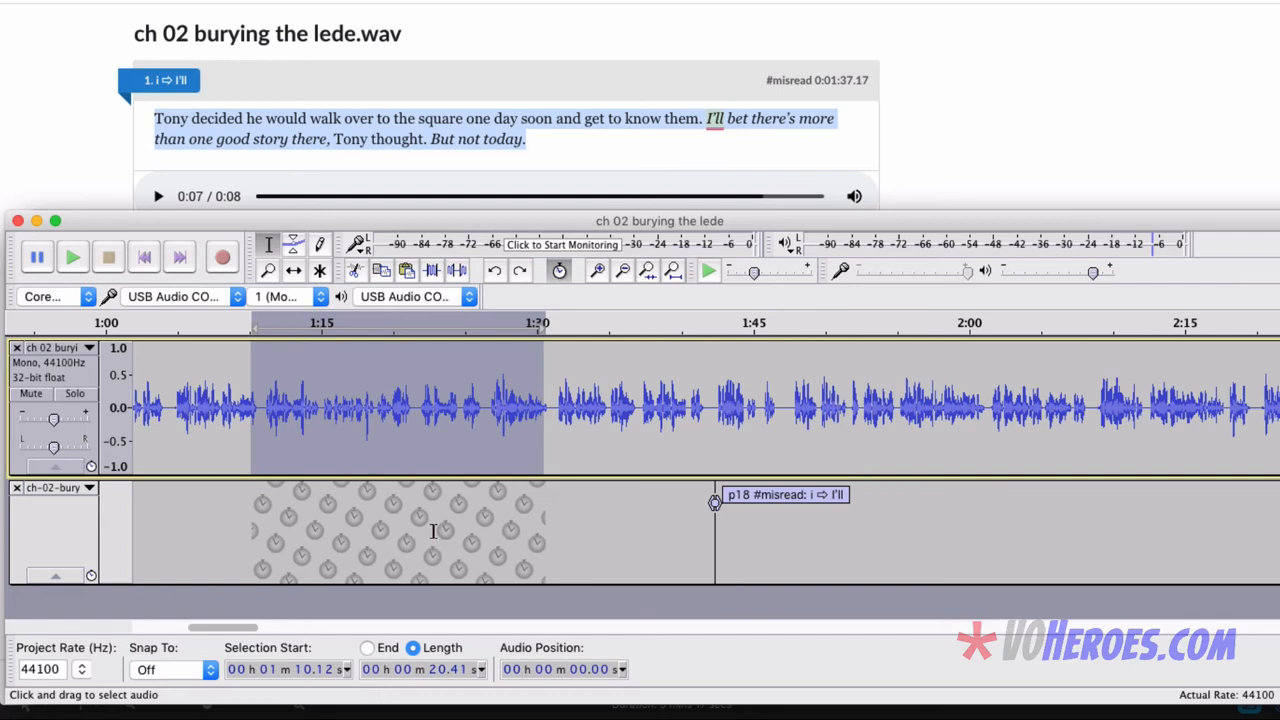
mouse_move(710, 346)
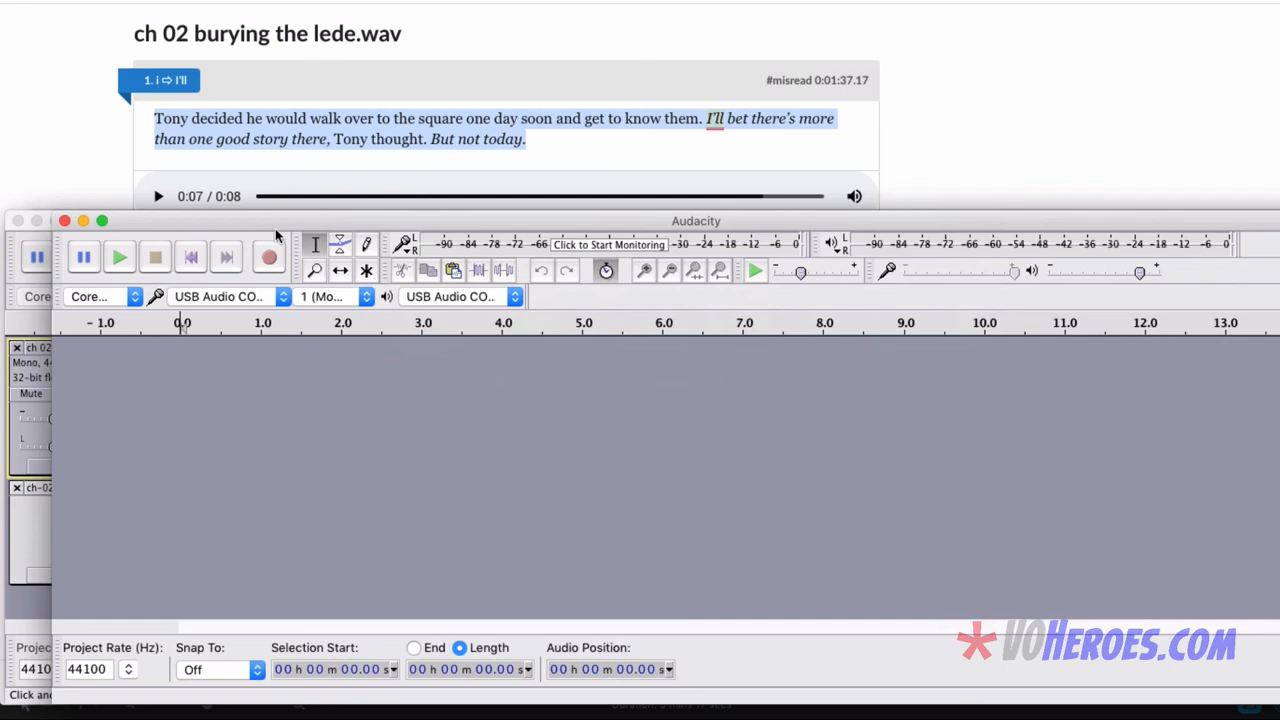
Start a new empty project, then set the edit point at the p18 pickup label.
click(268, 256)
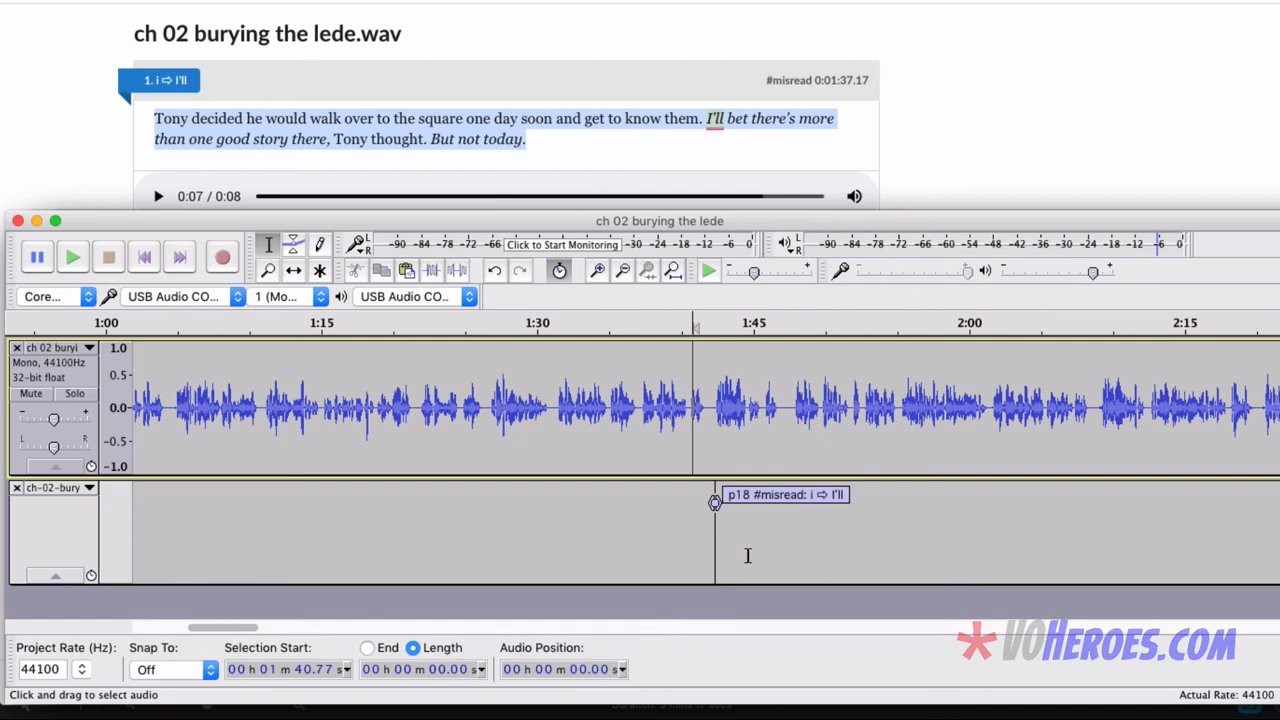
drag(222, 628, 450, 628)
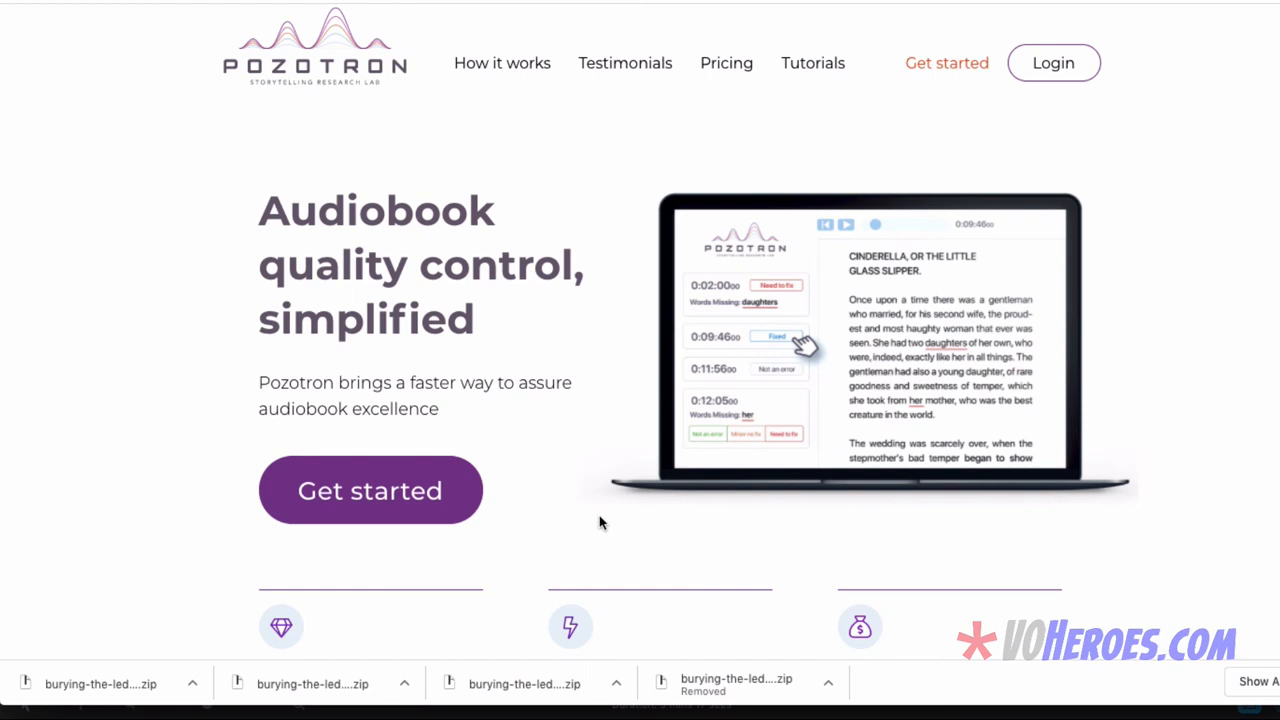
mouse_move(684, 152)
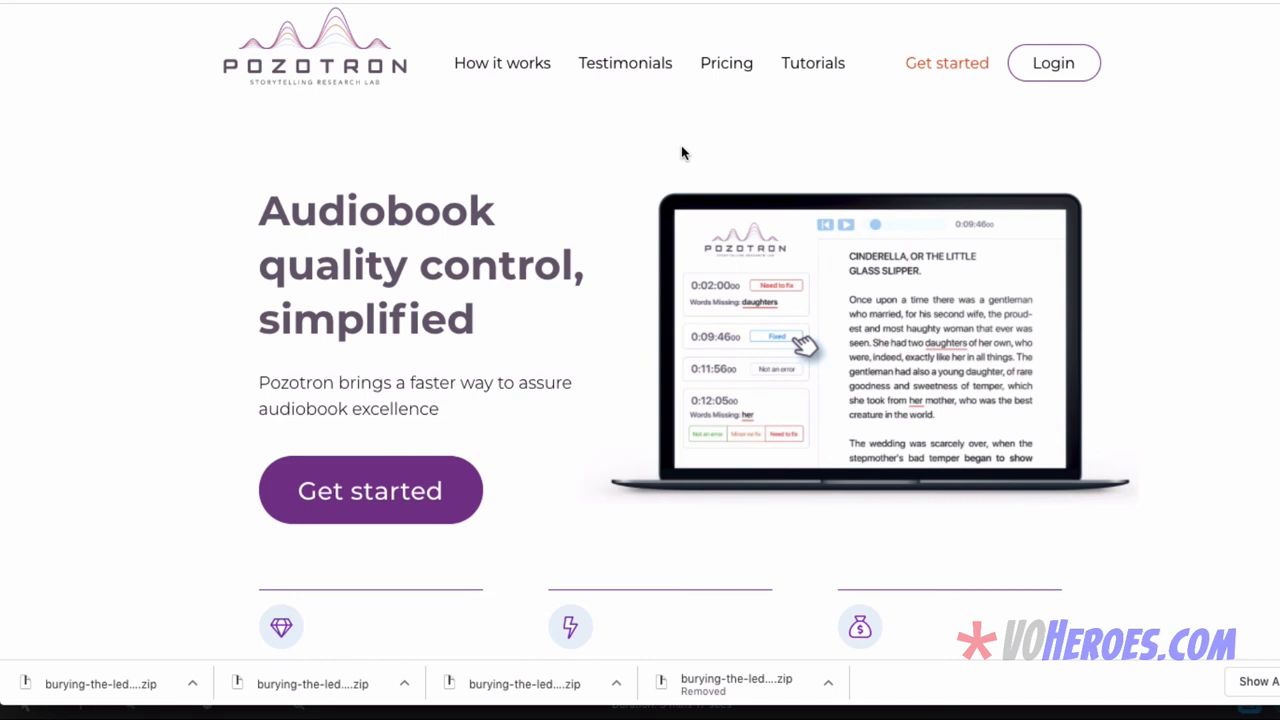